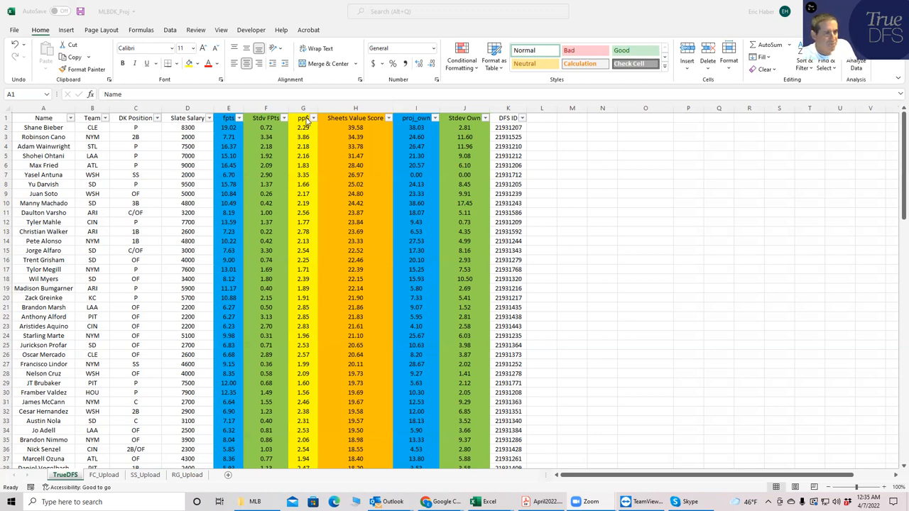
mouse_move(383, 164)
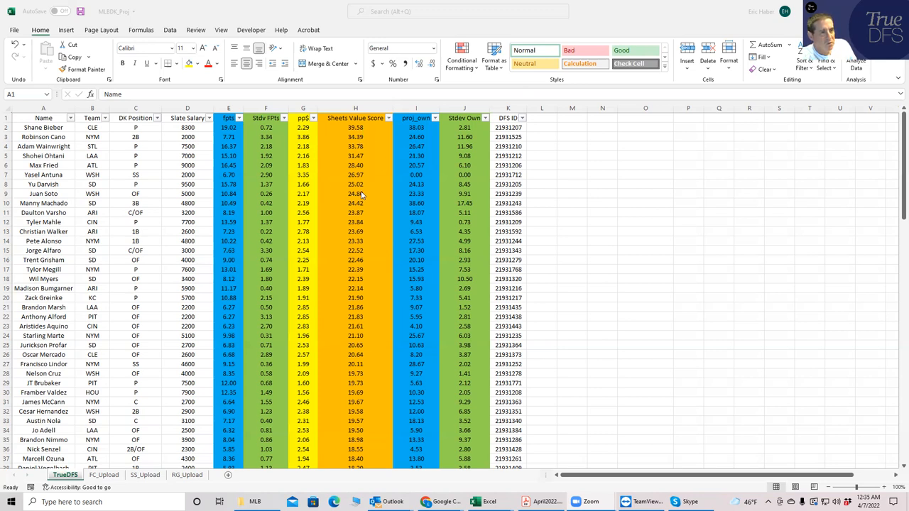
mouse_move(348, 154)
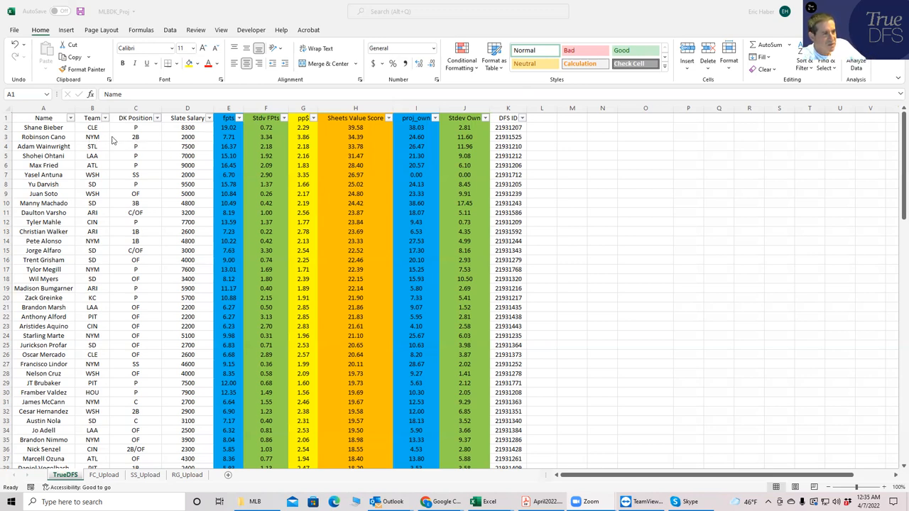
mouse_move(312, 154)
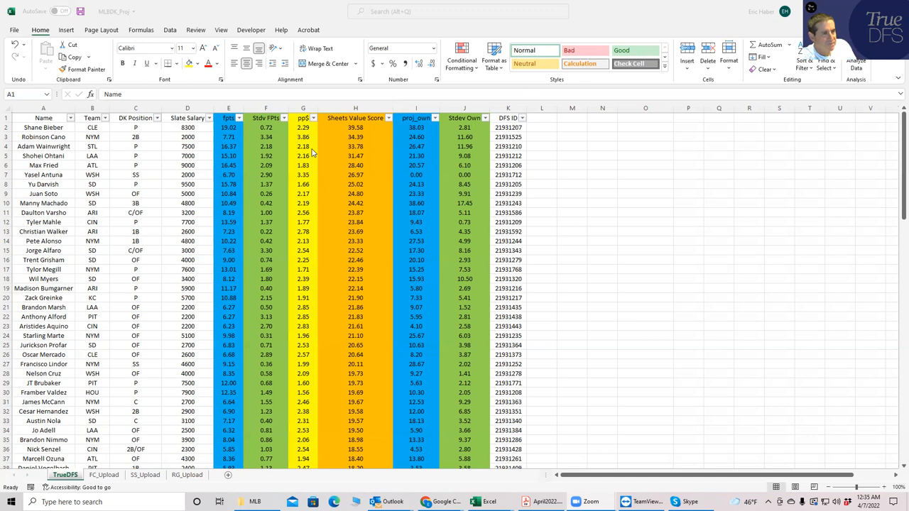
mouse_move(353, 134)
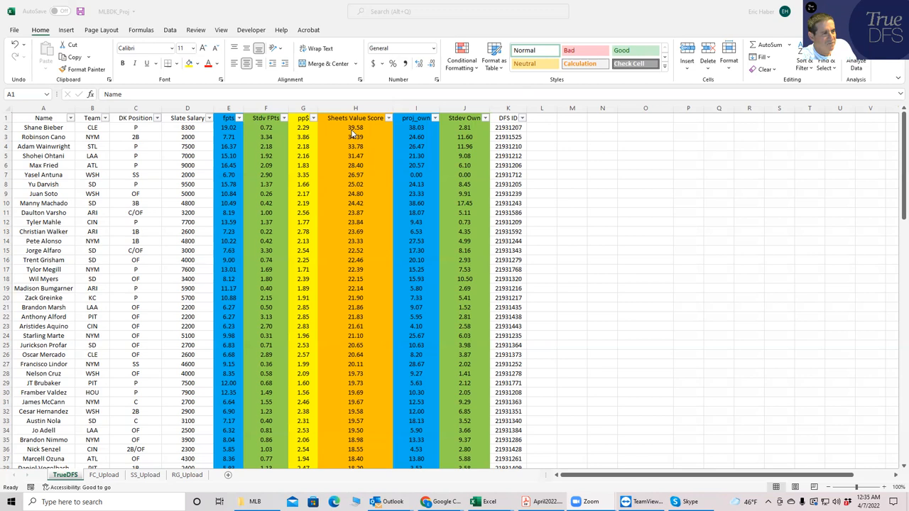
mouse_move(419, 127)
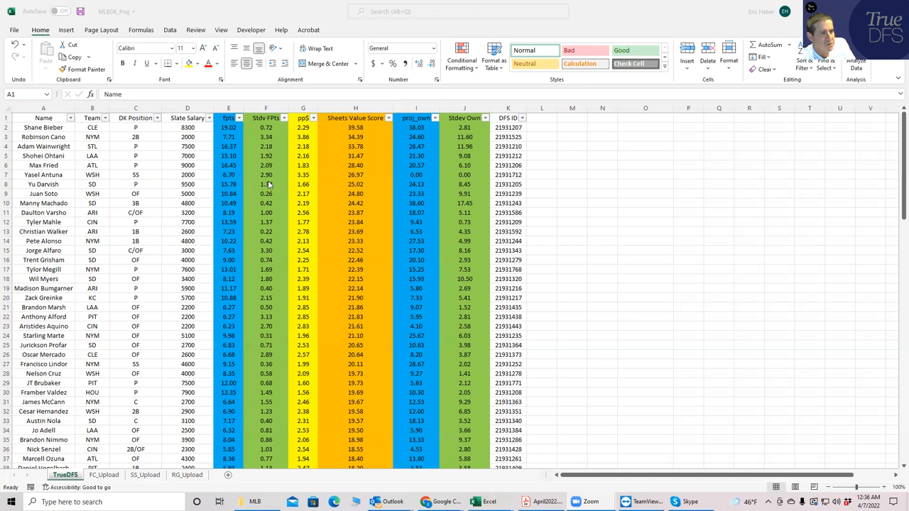
mouse_move(269, 186)
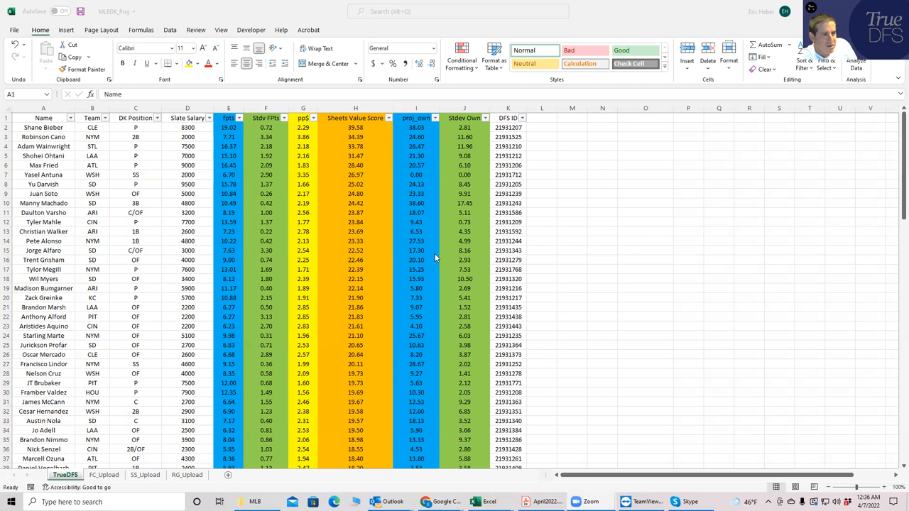
mouse_move(460, 203)
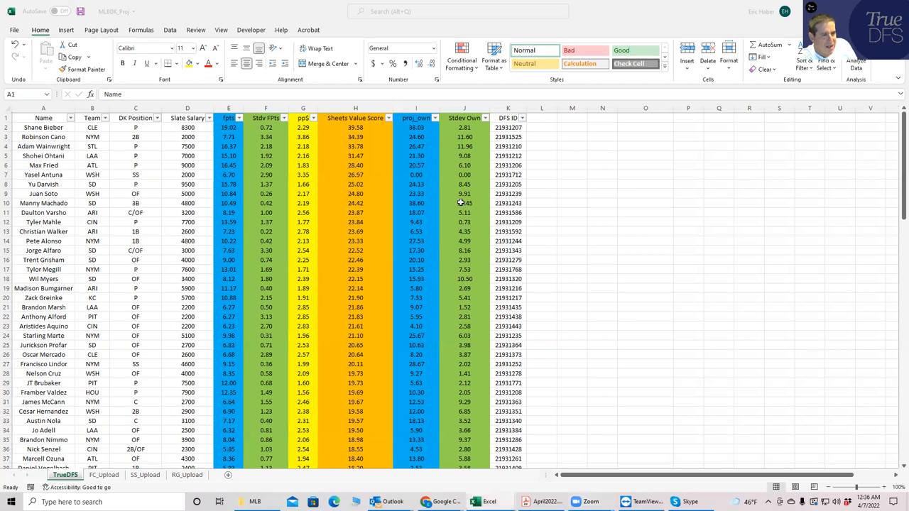
- Check Manny Machado's full Stdev Own value in the MLBDK_Stacks workbook
left_click(464, 203)
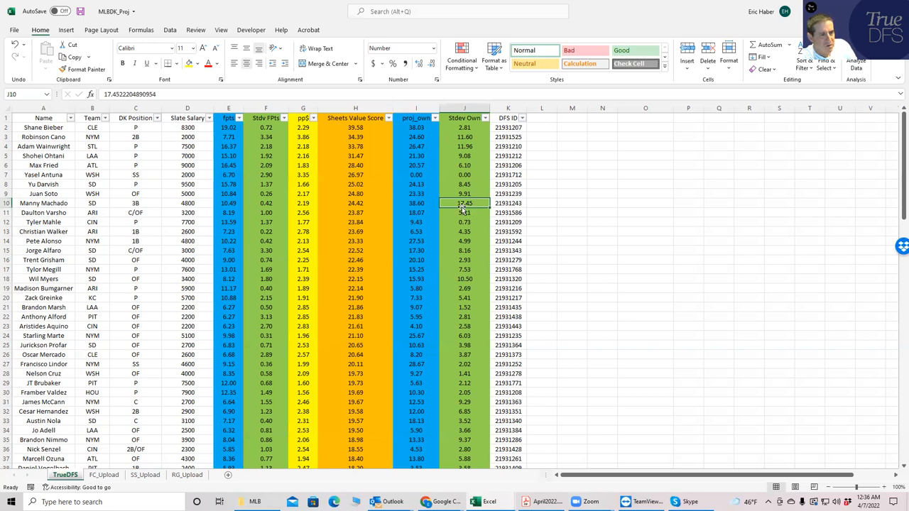
mouse_move(403, 202)
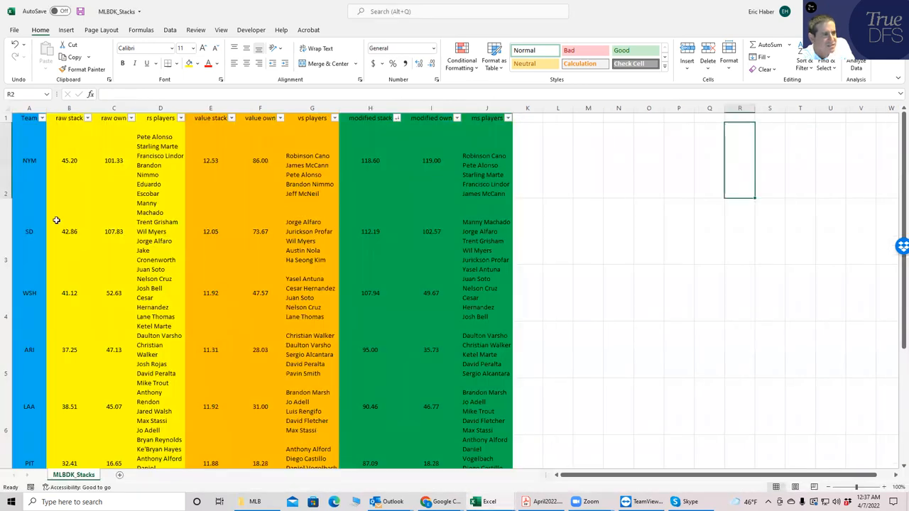
mouse_move(257, 206)
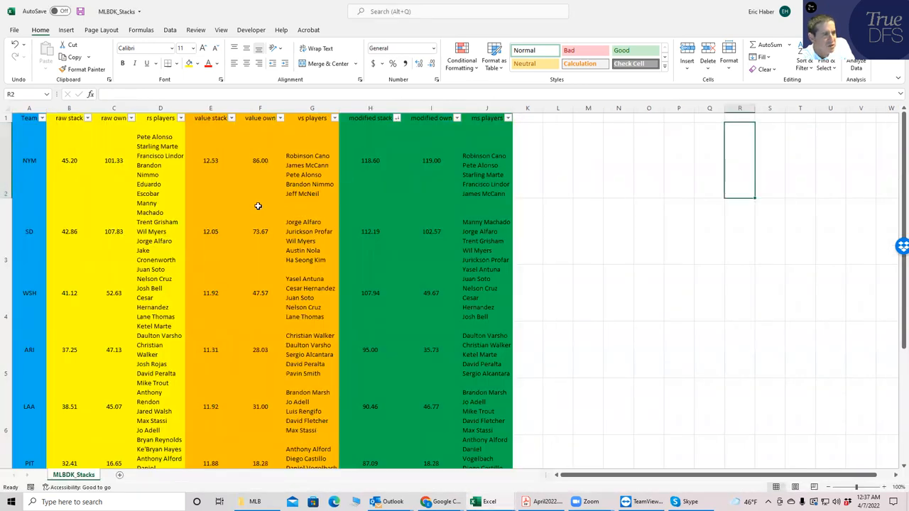
mouse_move(39, 187)
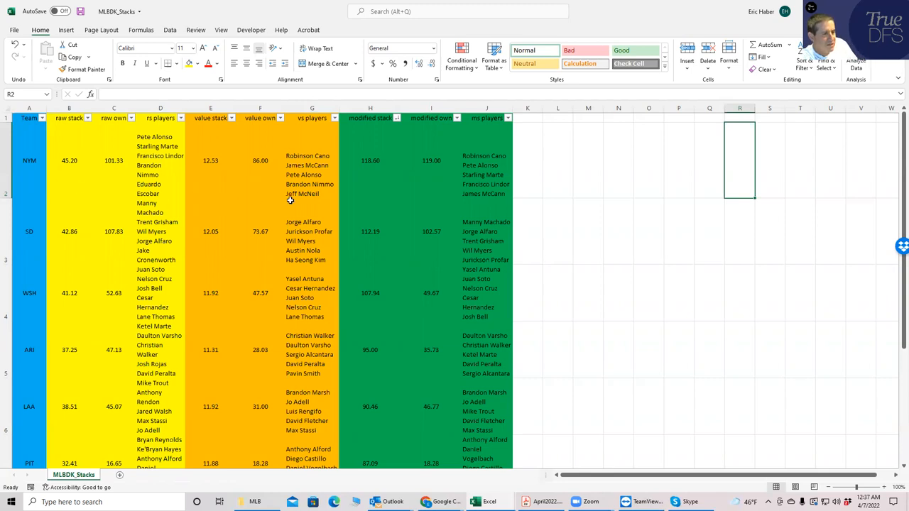
mouse_move(270, 181)
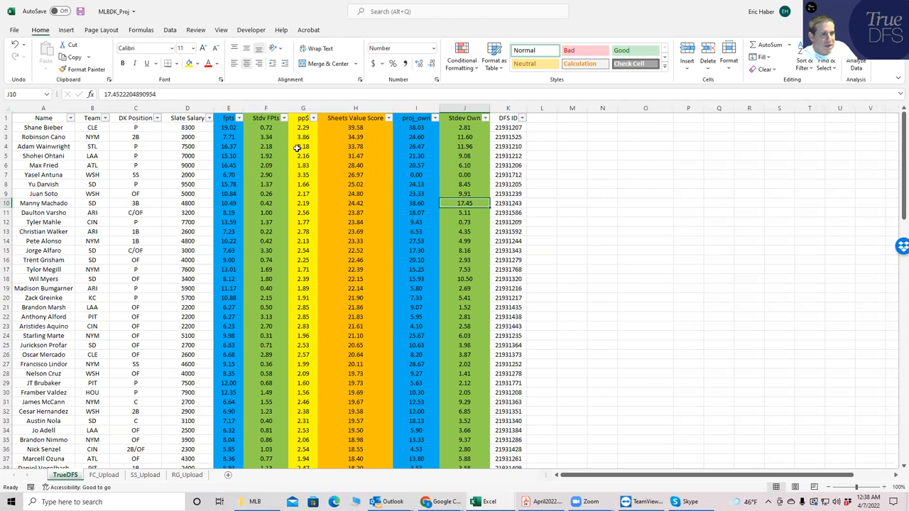
mouse_move(347, 185)
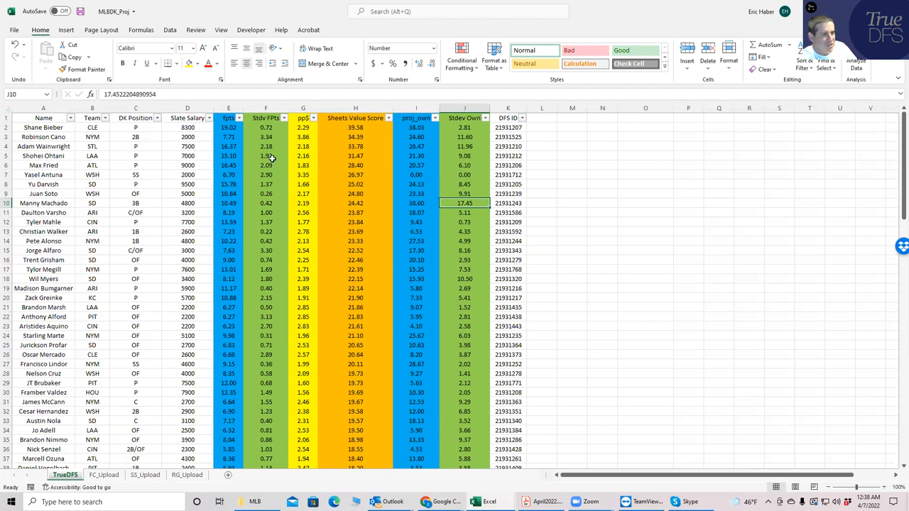
- Inspect the DK Position entries for Robinson Cano (2B) and Yasel Antuna (SS)
left_click(135, 136)
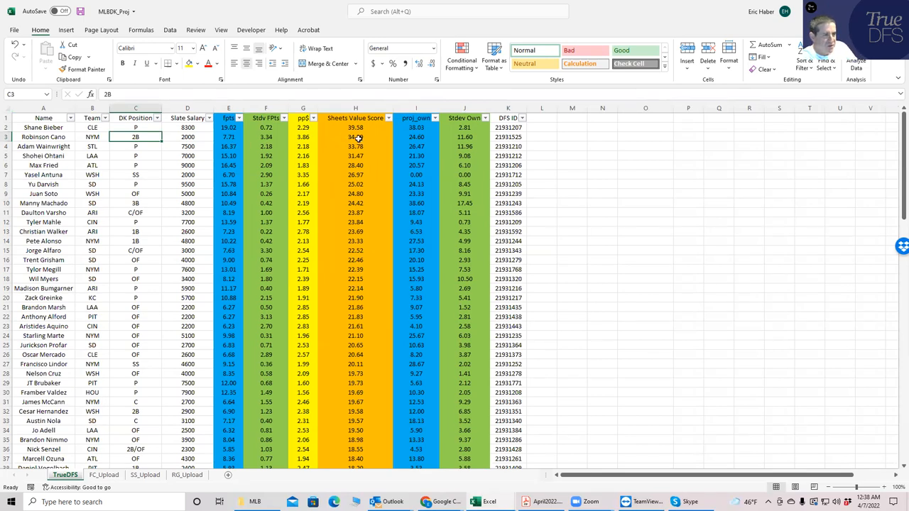
mouse_move(326, 174)
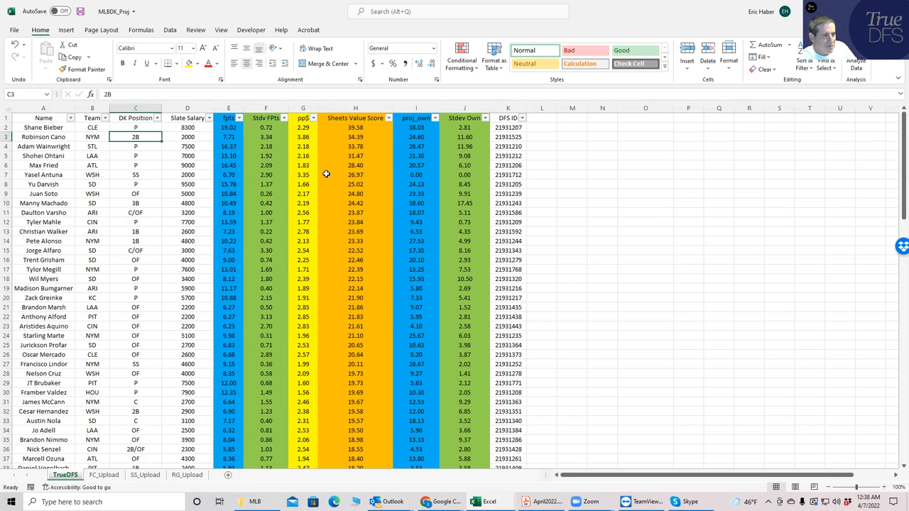
left_click(136, 175)
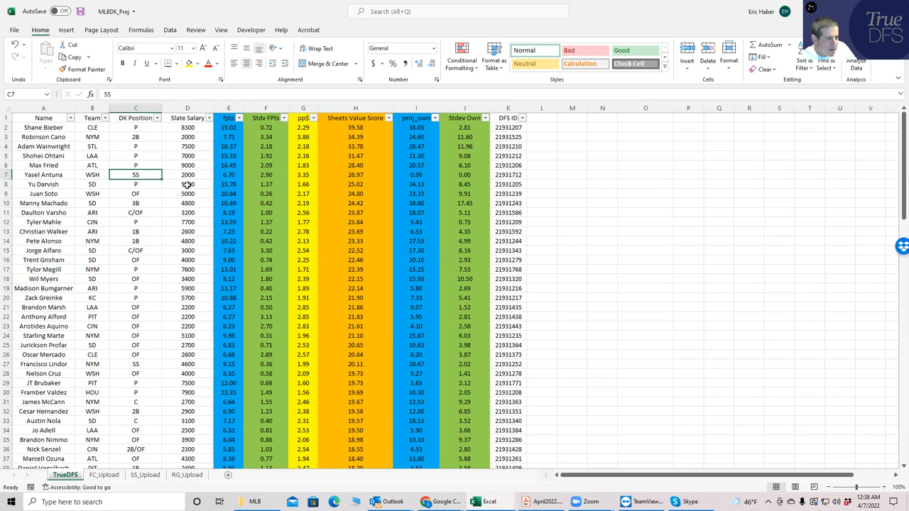
mouse_move(210, 184)
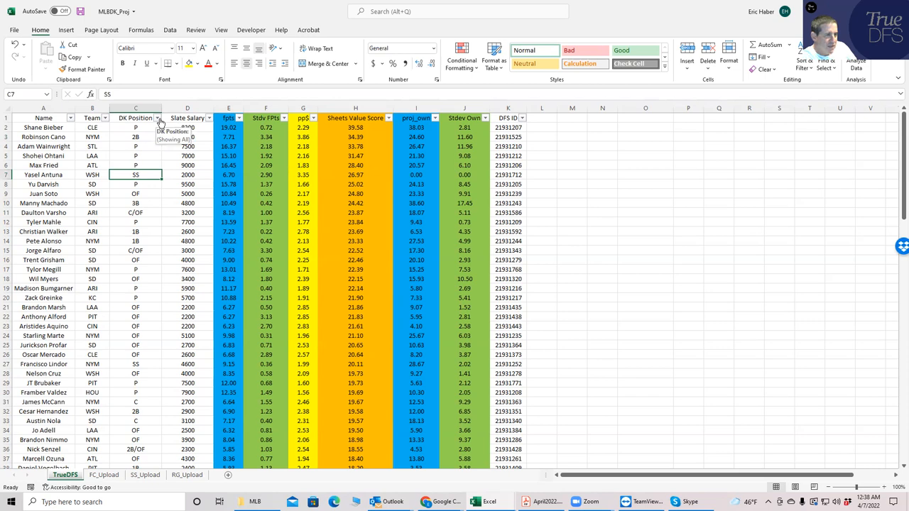
left_click(158, 118)
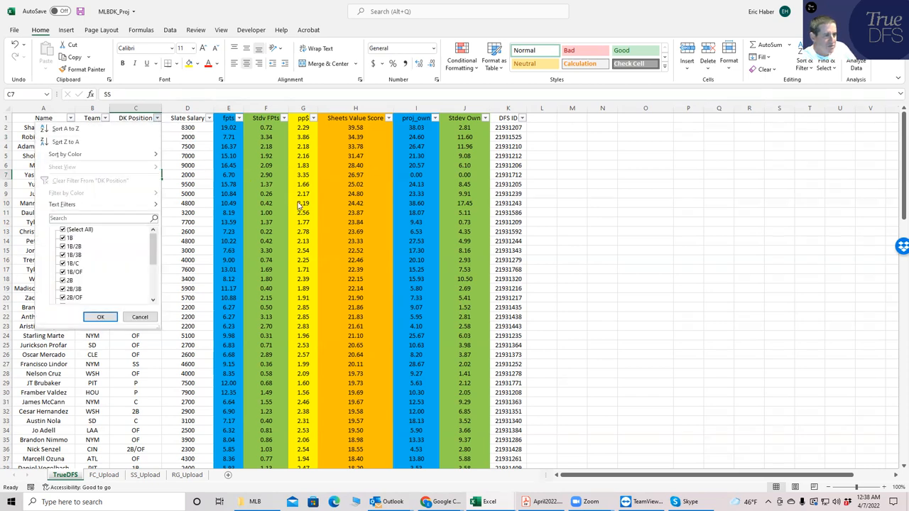
left_click(100, 317)
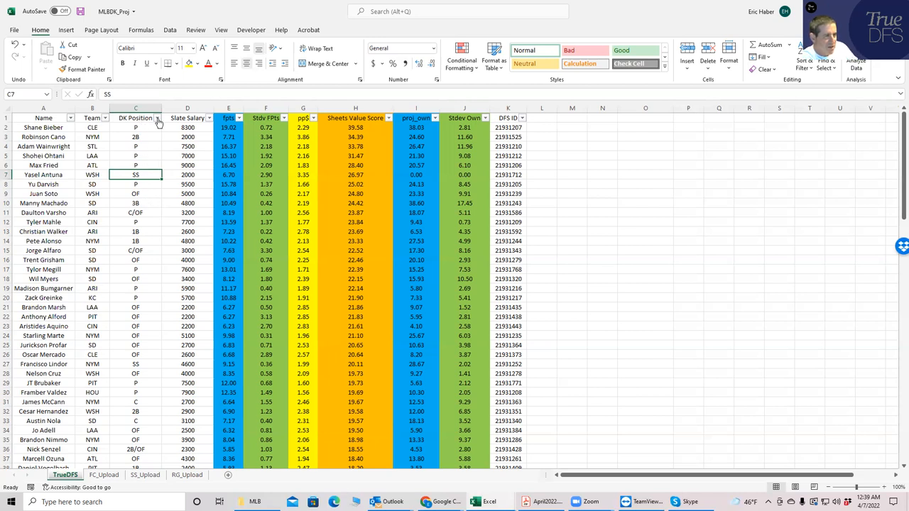
left_click(158, 118)
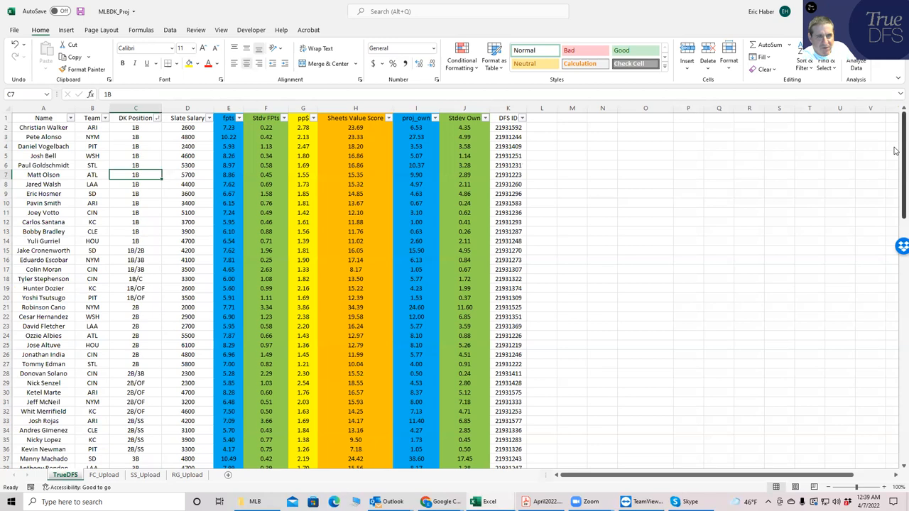
scroll("down", 3)
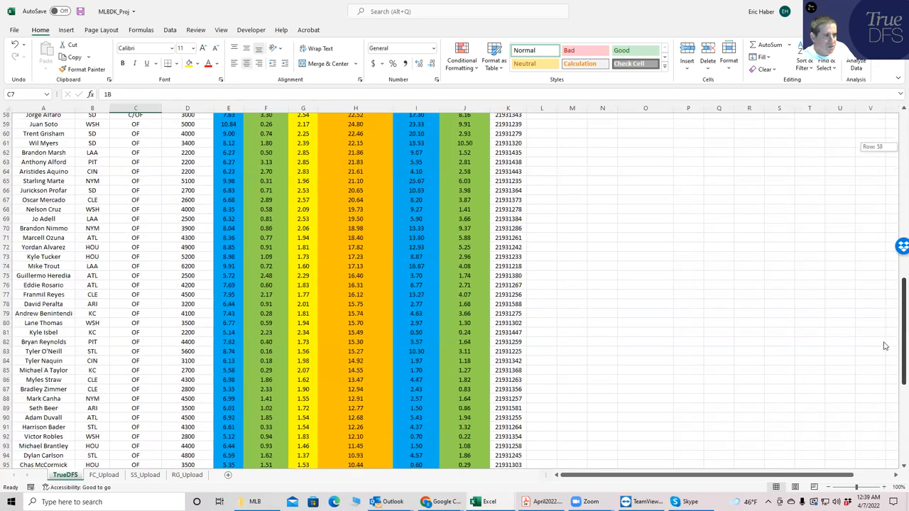
scroll("down", 3)
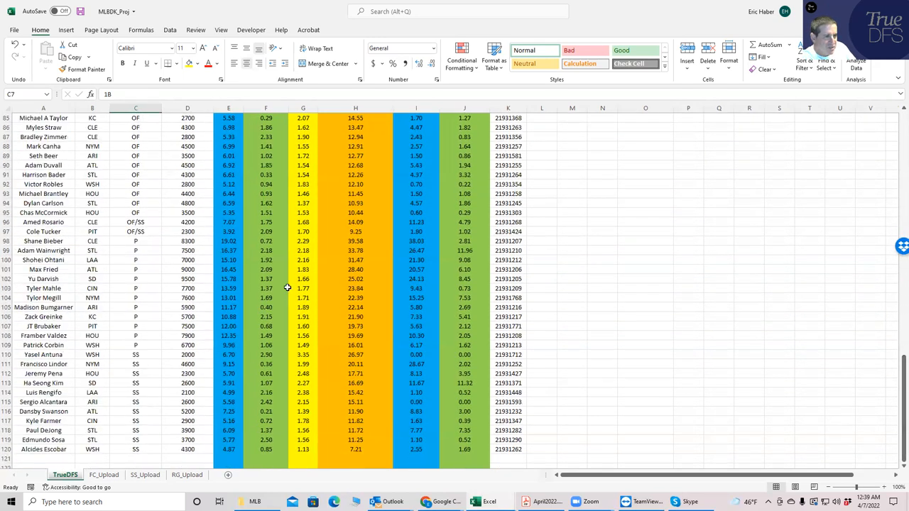
mouse_move(285, 246)
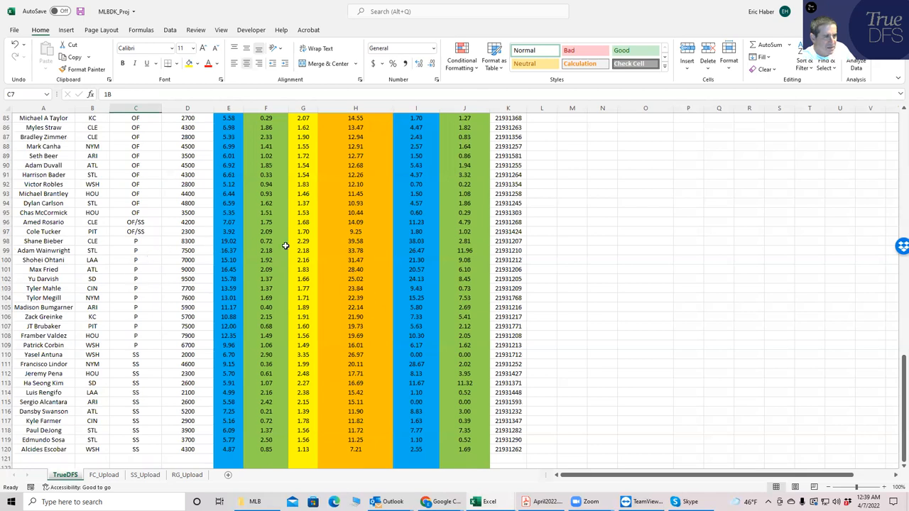
mouse_move(778, 220)
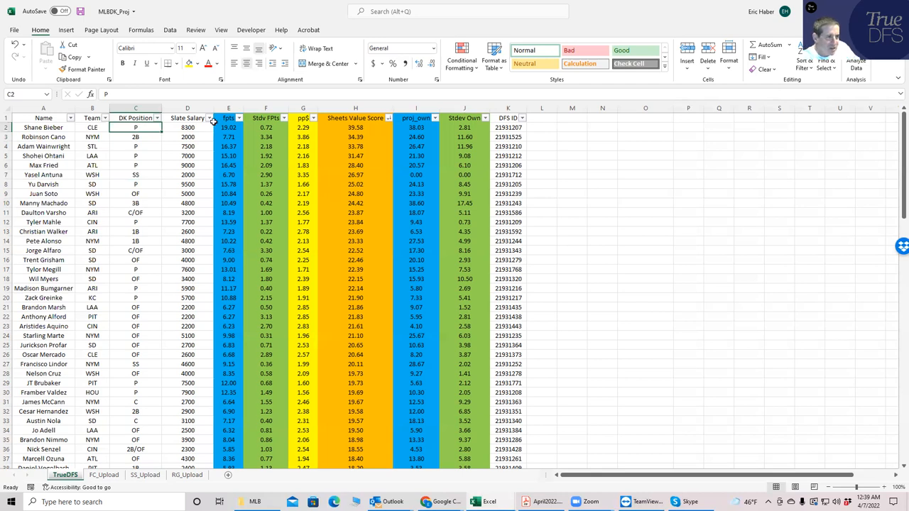
left_click(355, 127)
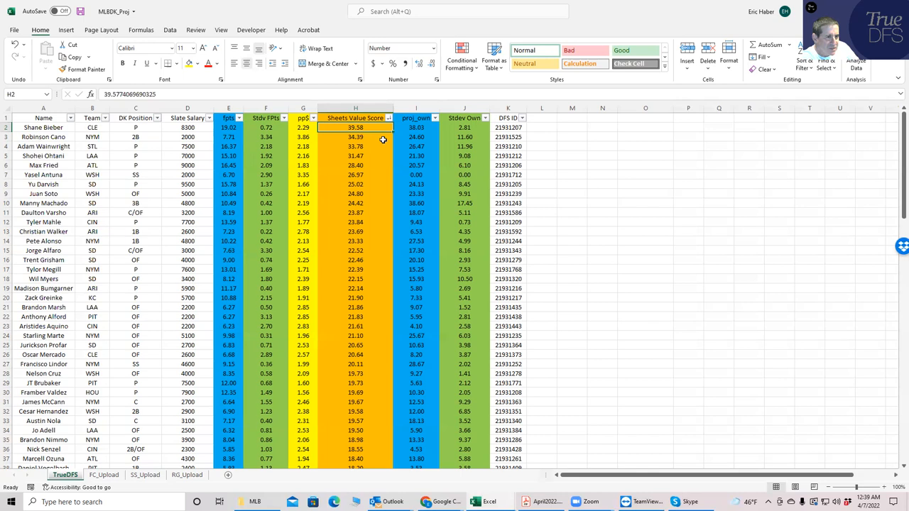
left_click(355, 146)
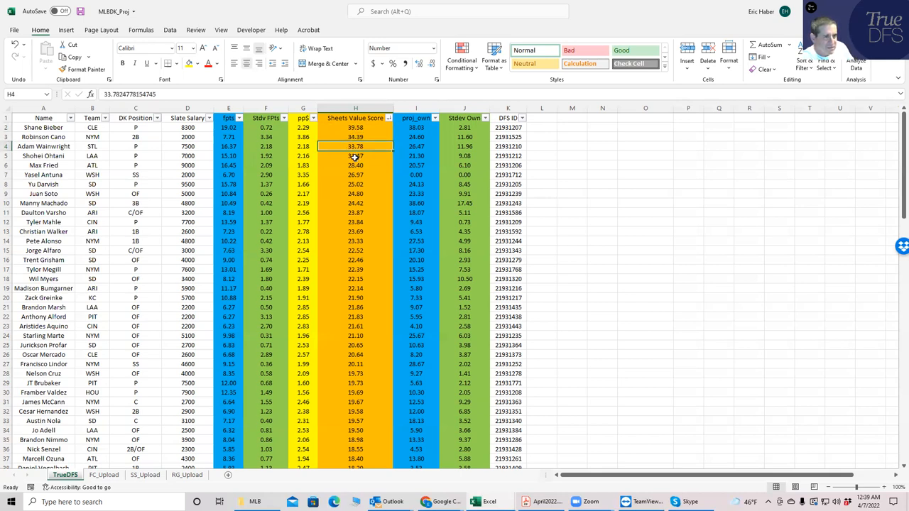
left_click(355, 155)
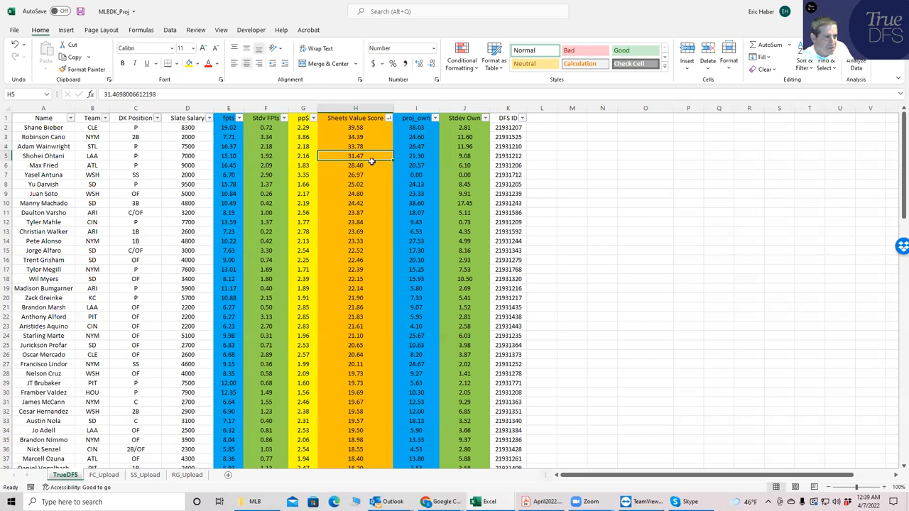
left_click(355, 164)
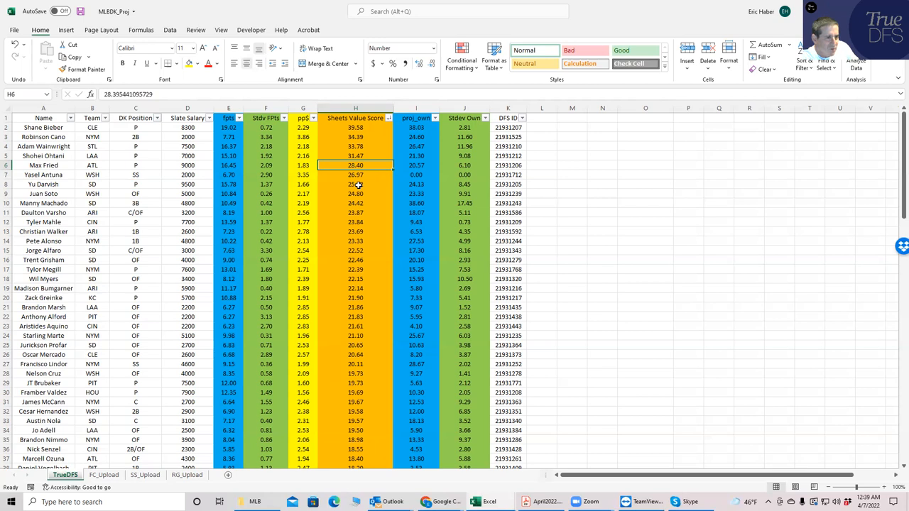
left_click(355, 184)
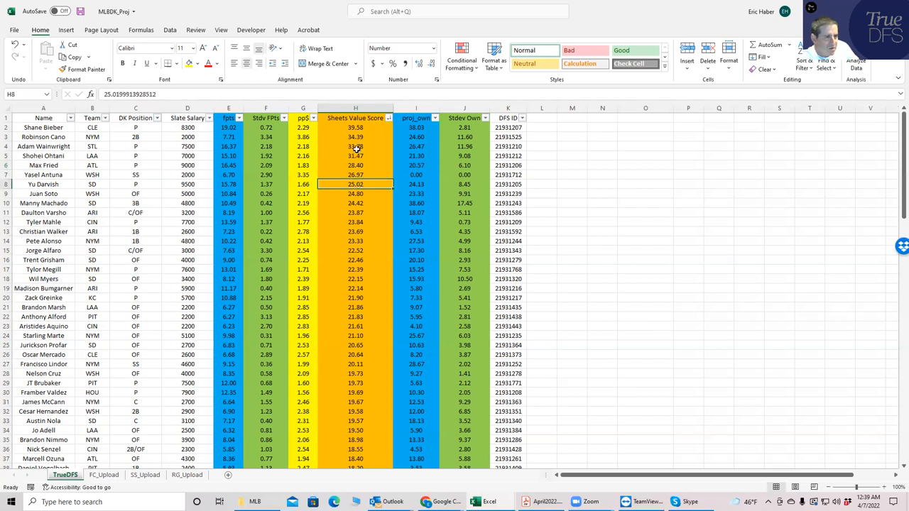
left_click(355, 146)
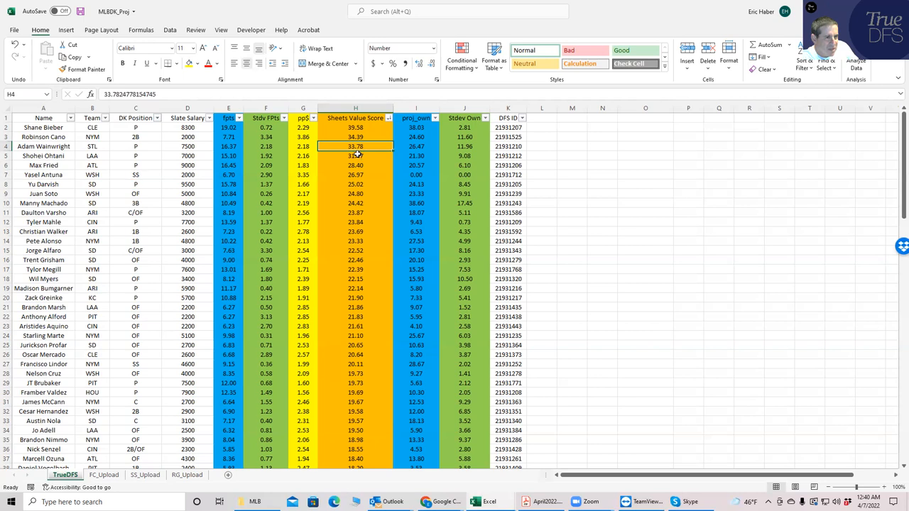
left_click(355, 165)
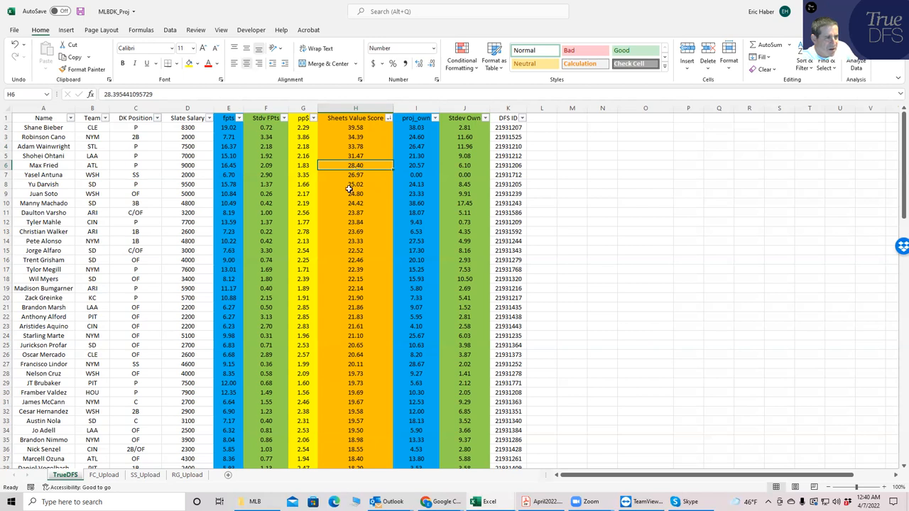
left_click(355, 184)
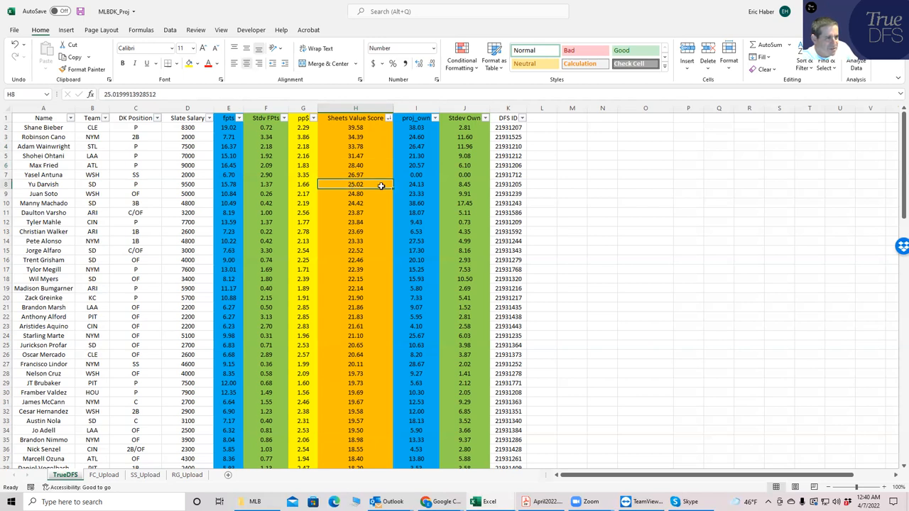
left_click(355, 221)
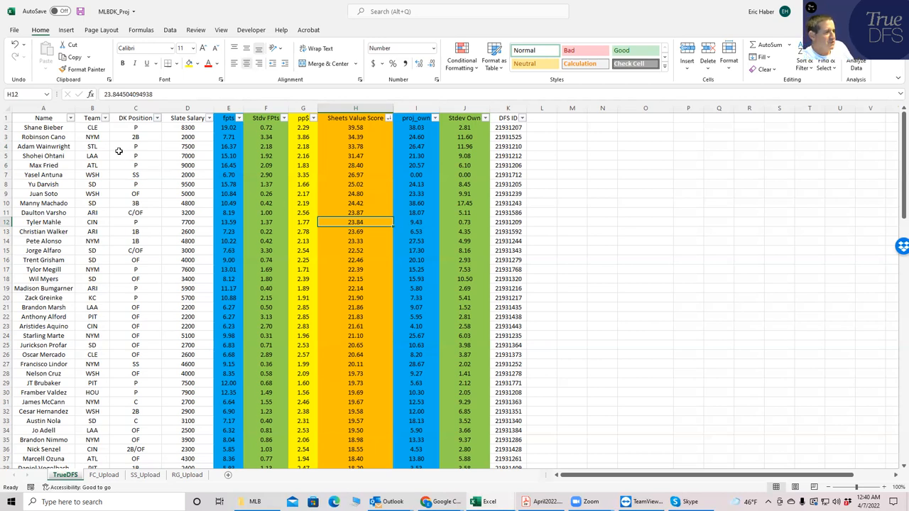
left_click(135, 127)
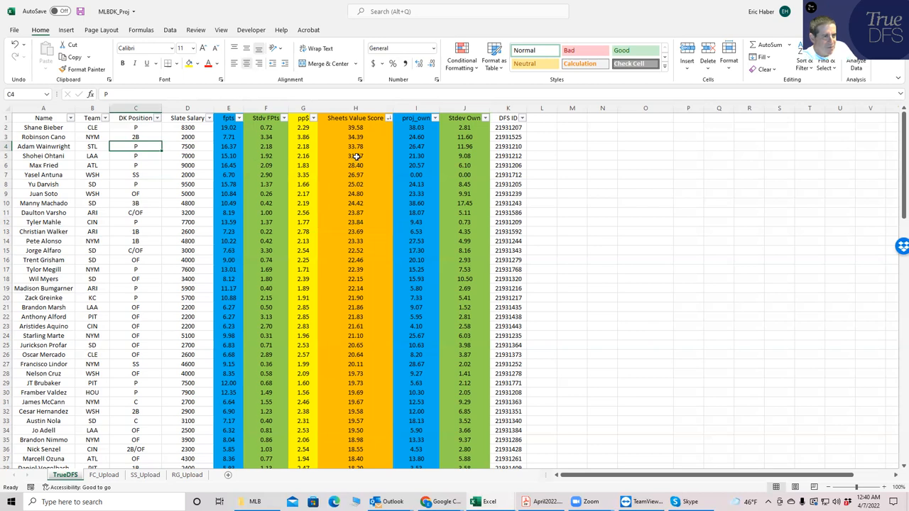
left_click(355, 155)
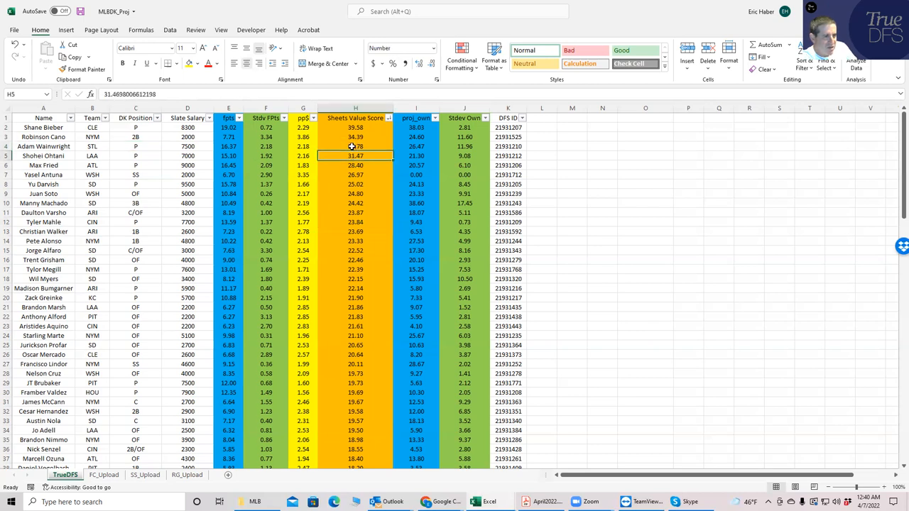
left_click(355, 146)
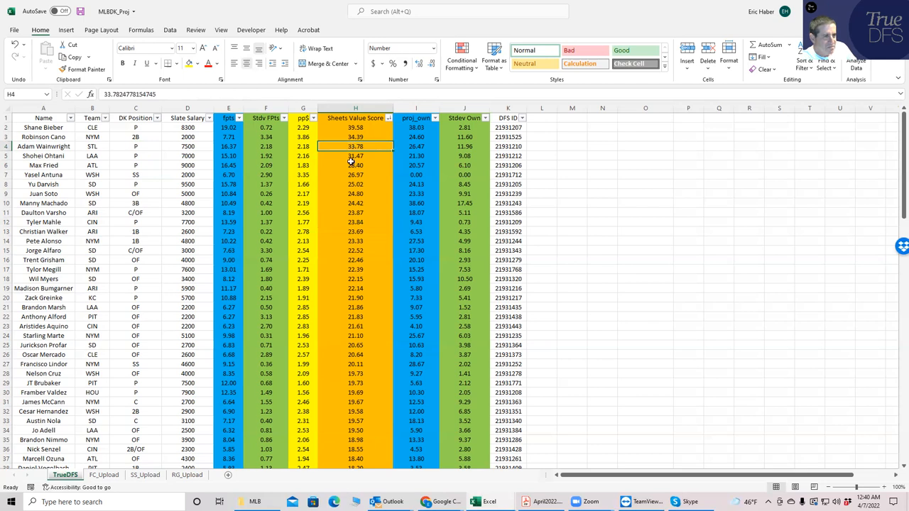
left_click(416, 147)
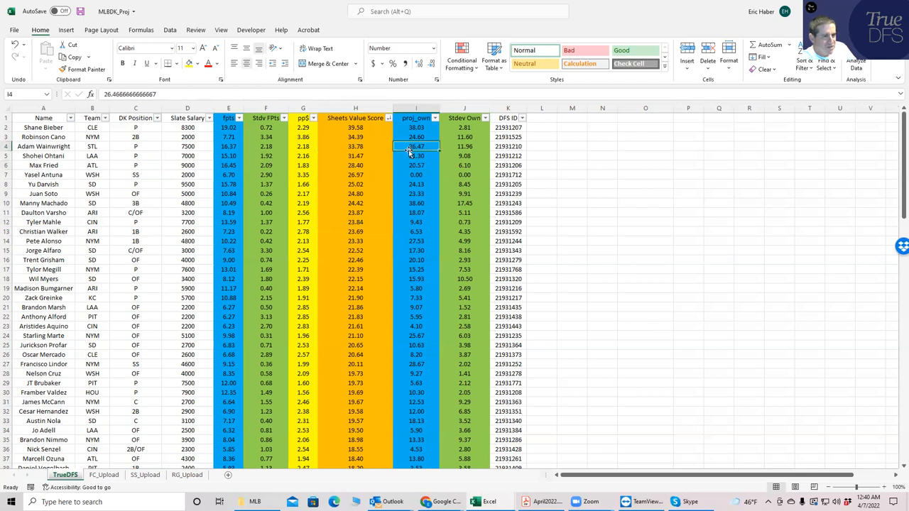
left_click(416, 155)
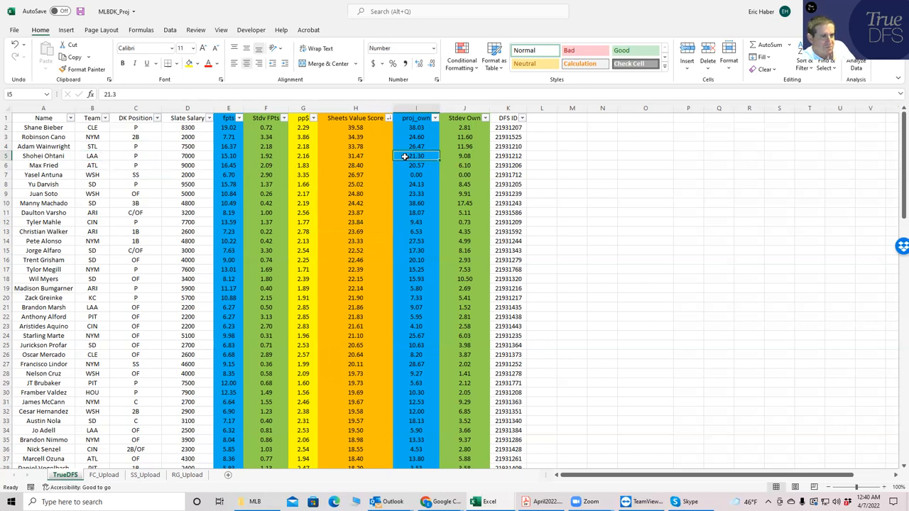
mouse_move(204, 156)
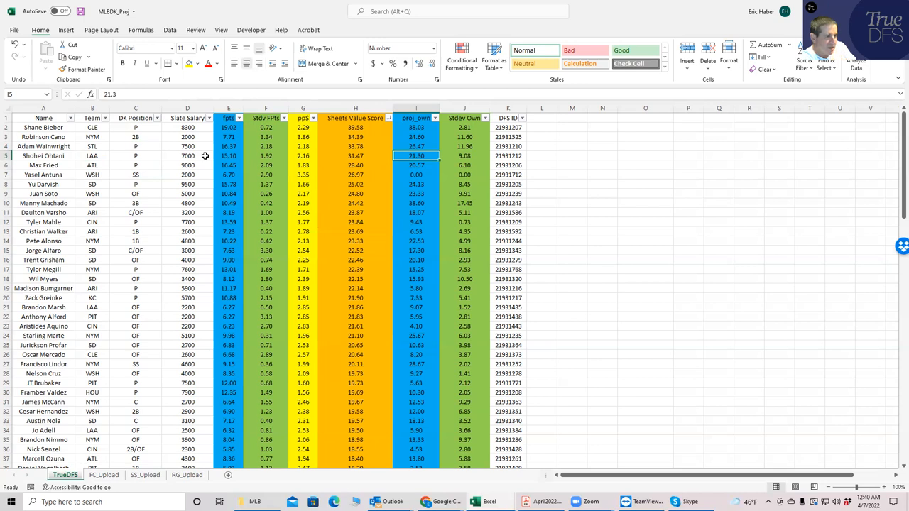
left_click(43, 127)
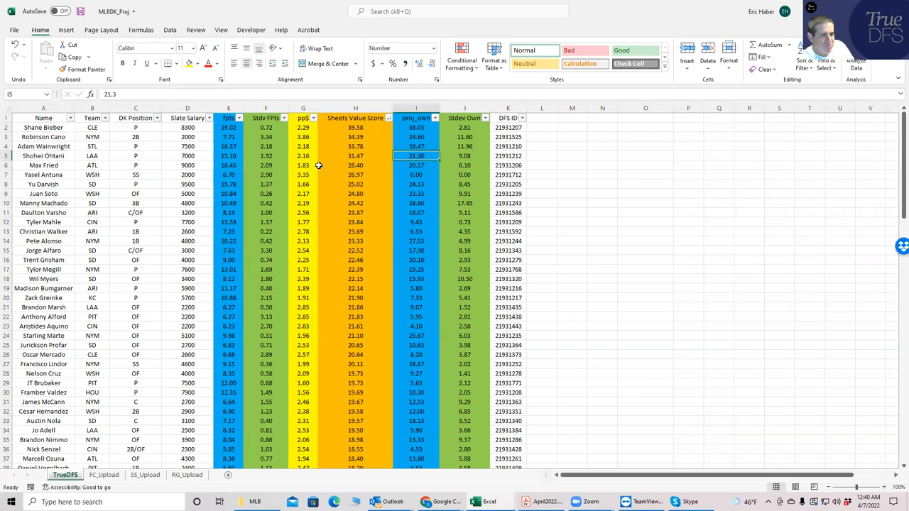
mouse_move(281, 165)
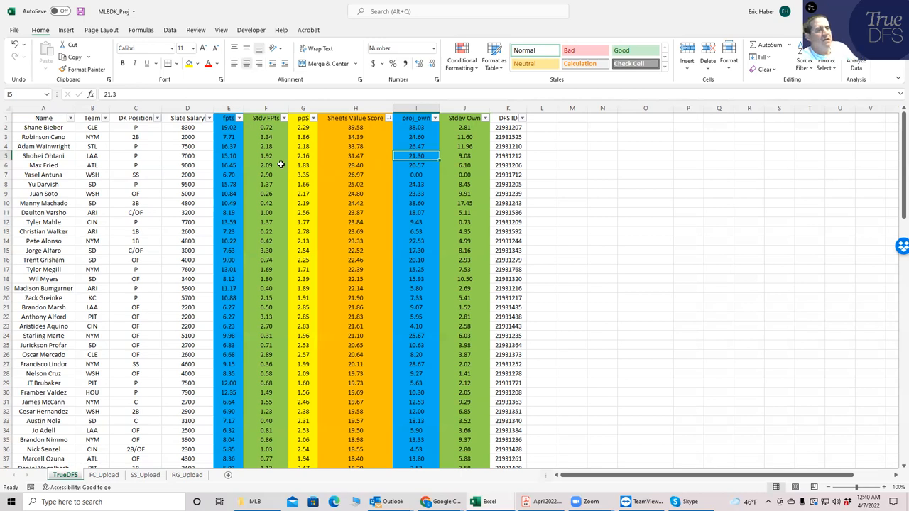
mouse_move(424, 131)
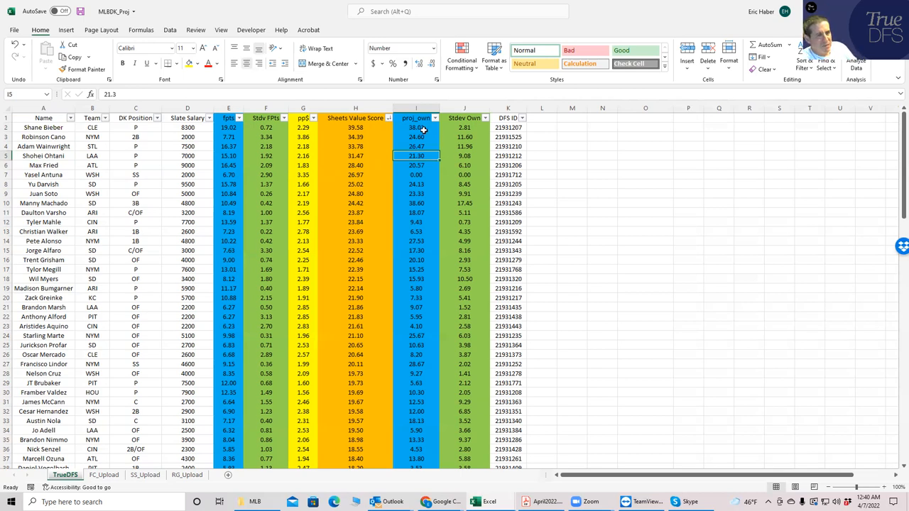
left_click(416, 147)
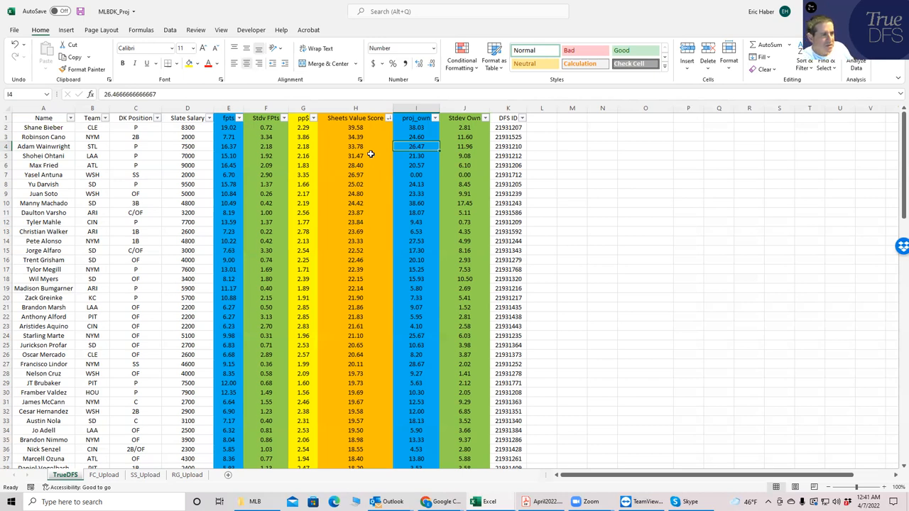
left_click(416, 156)
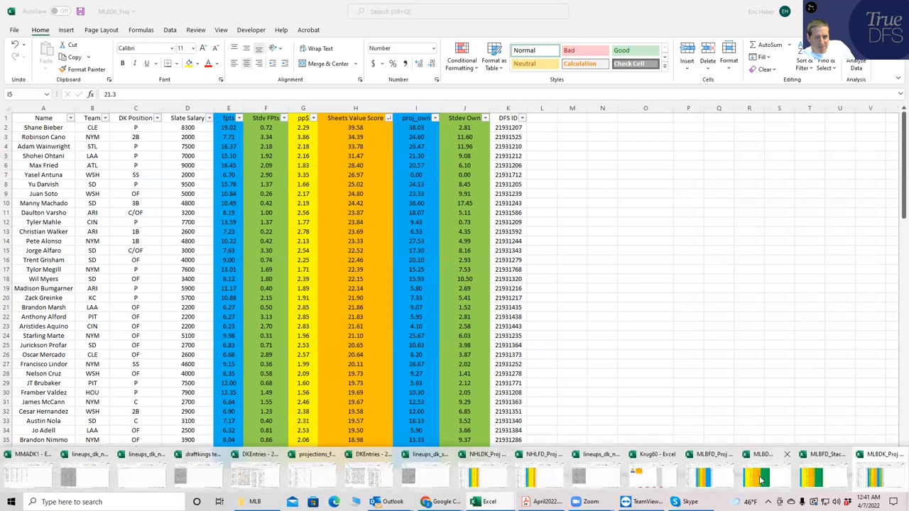
mouse_move(755, 480)
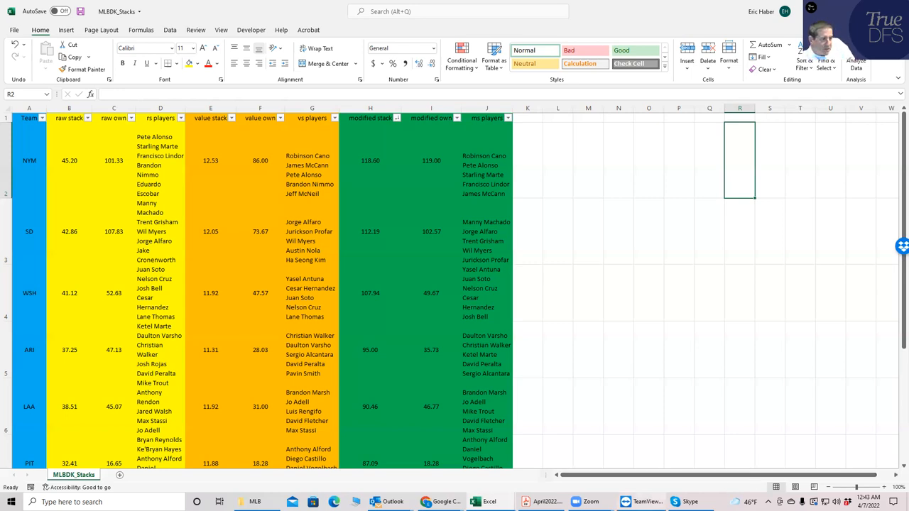
mouse_move(90, 293)
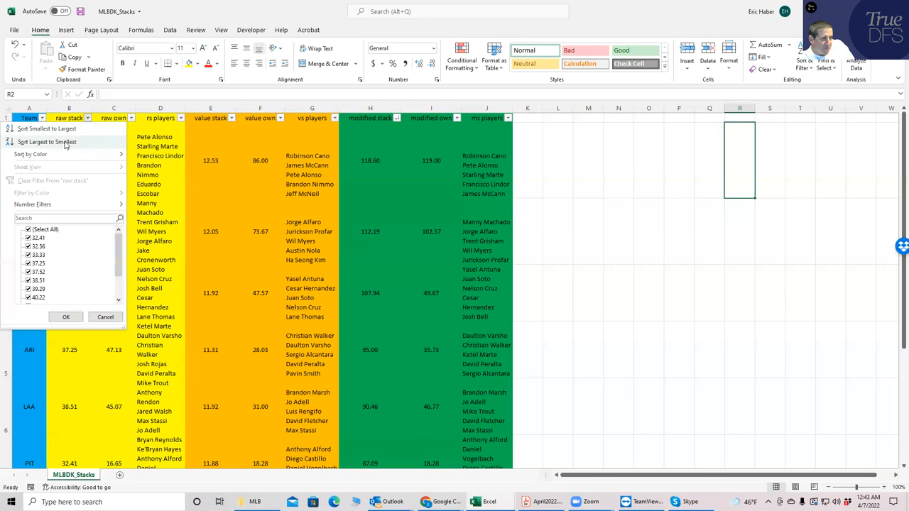
- Sort the team stacks by value stack from largest to smallest
left_click(46, 141)
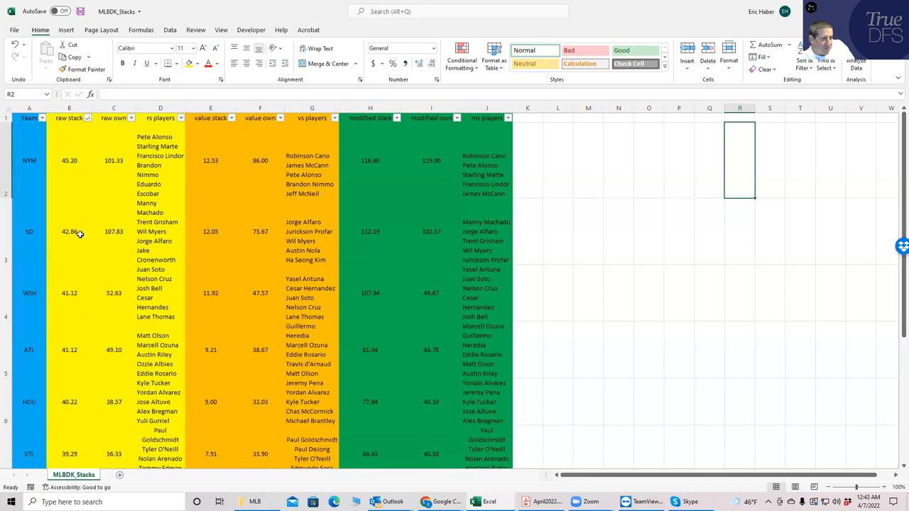
mouse_move(74, 349)
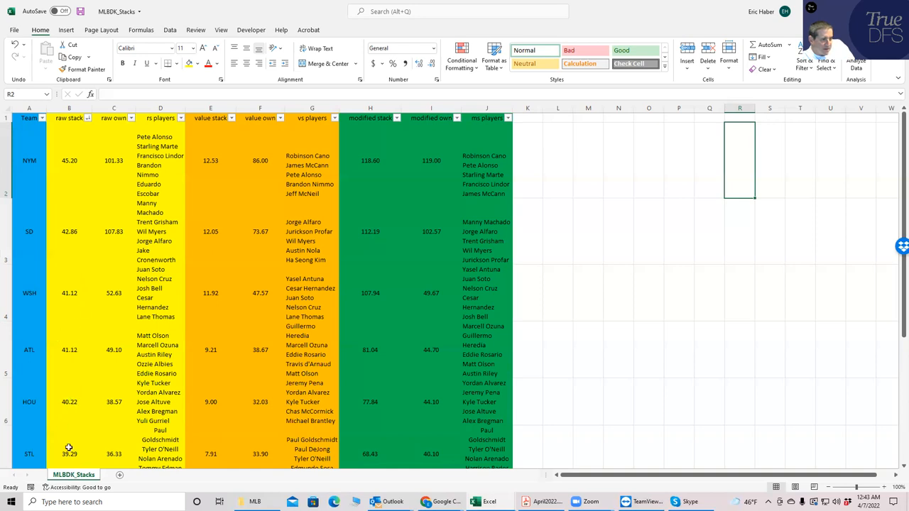
mouse_move(70, 199)
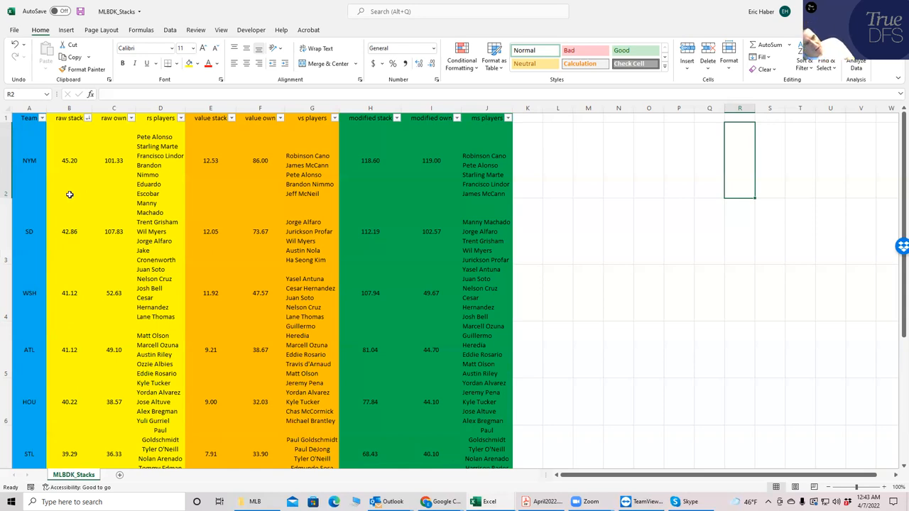
mouse_move(99, 174)
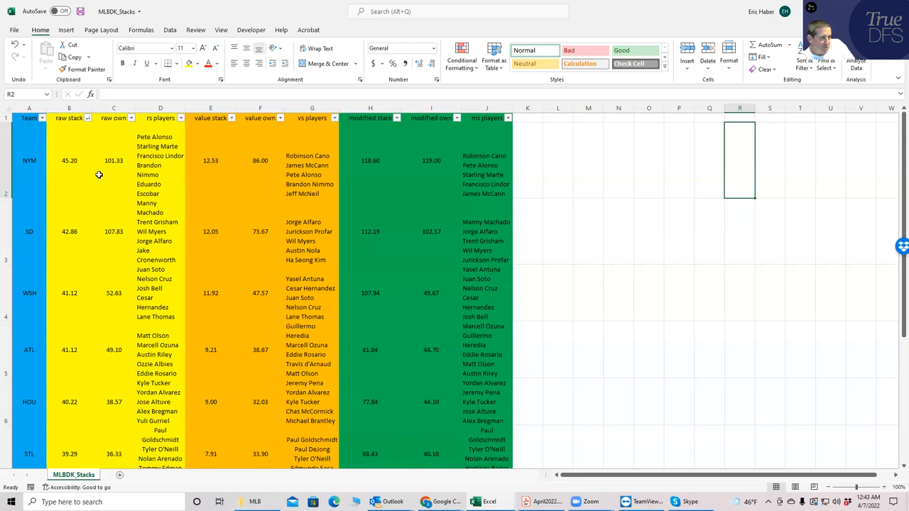
mouse_move(114, 226)
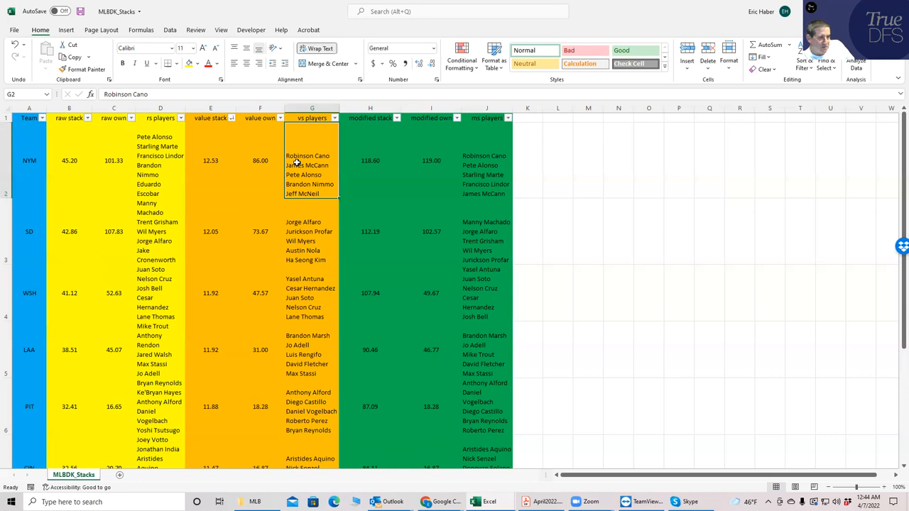
- Check SD's stack score, then sort stacks by modified stack, largest first
left_click(210, 231)
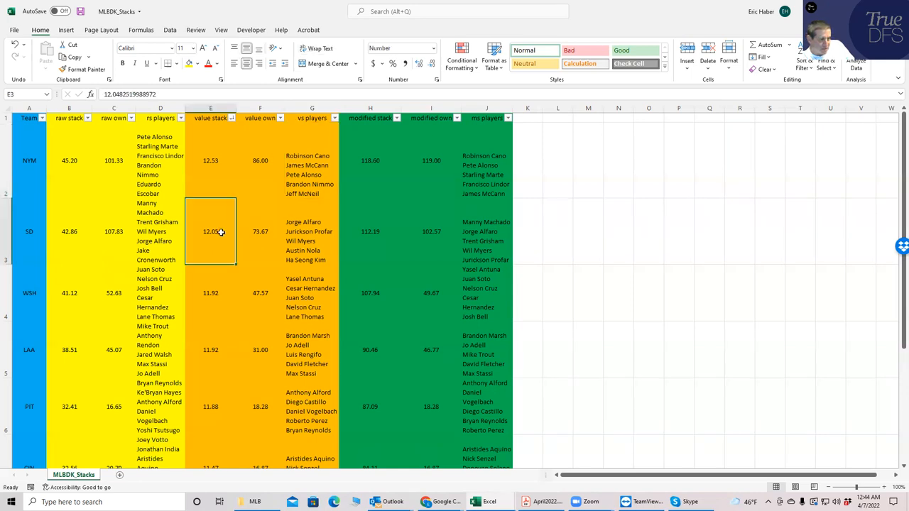
mouse_move(244, 218)
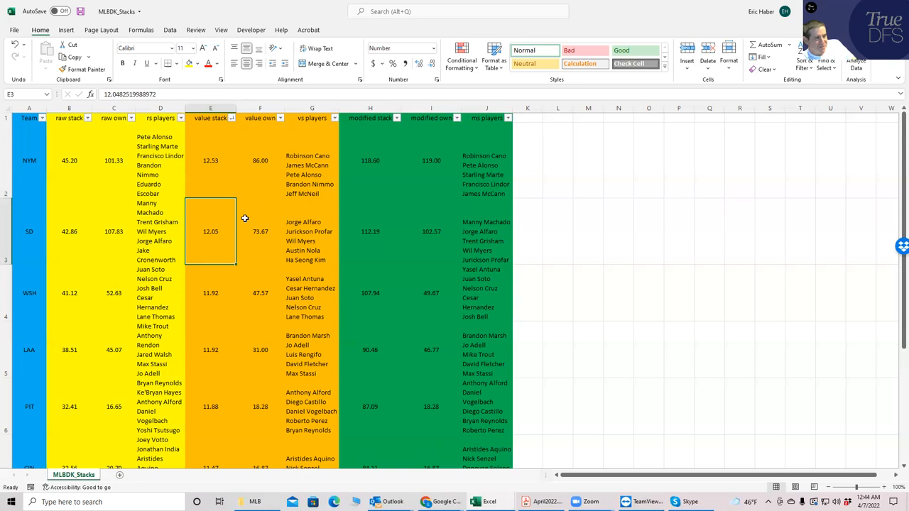
left_click(370, 161)
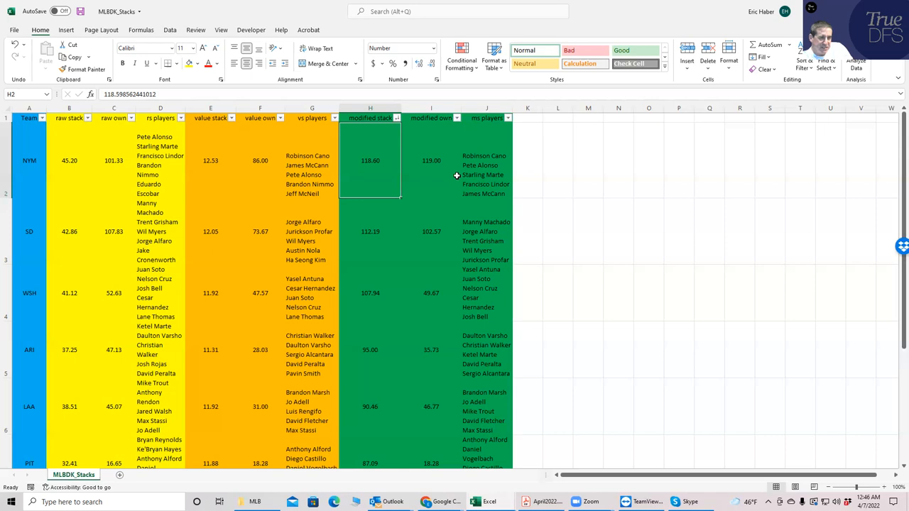
mouse_move(361, 257)
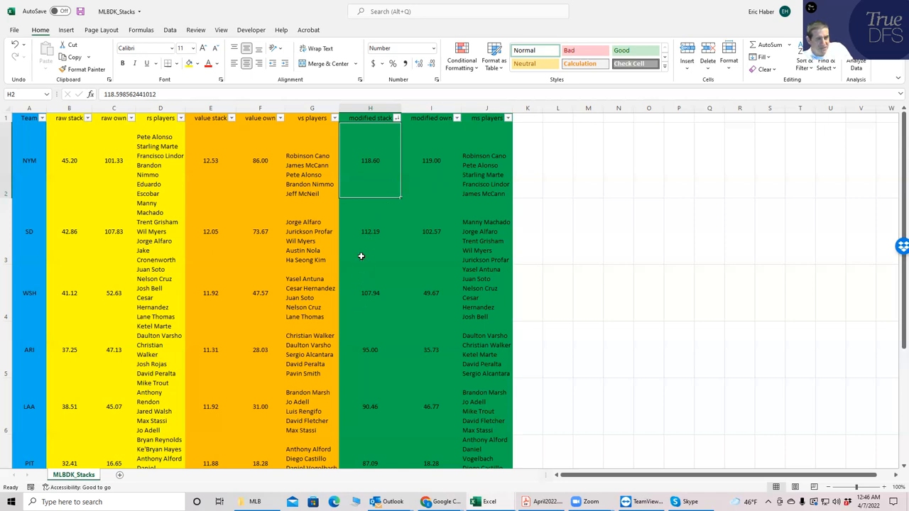
mouse_move(373, 232)
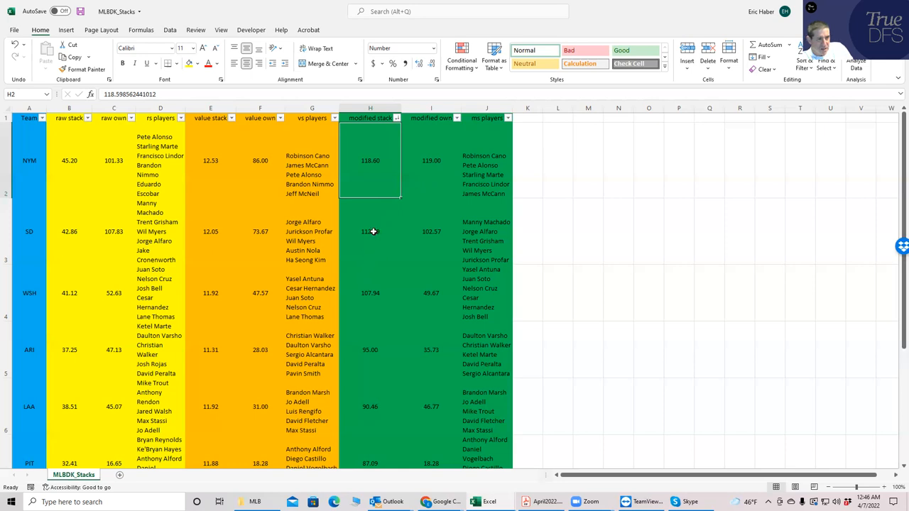
left_click(487, 230)
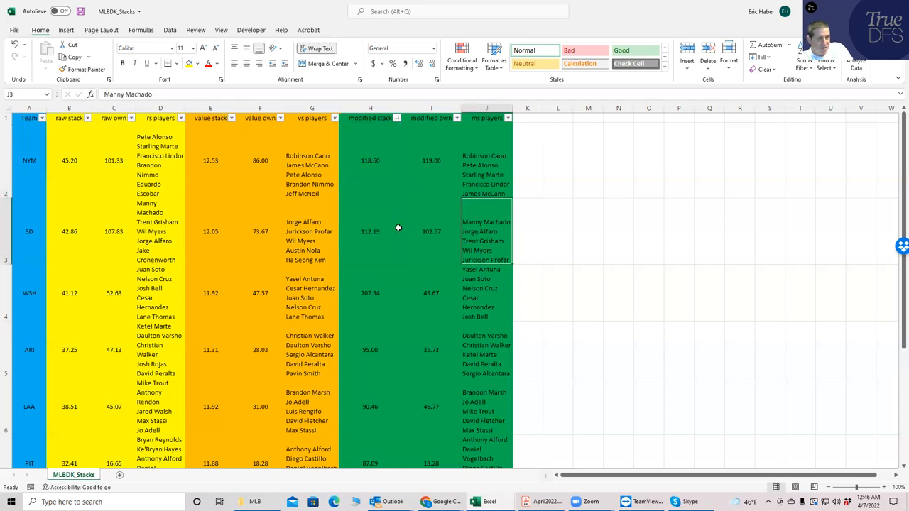
left_click(370, 231)
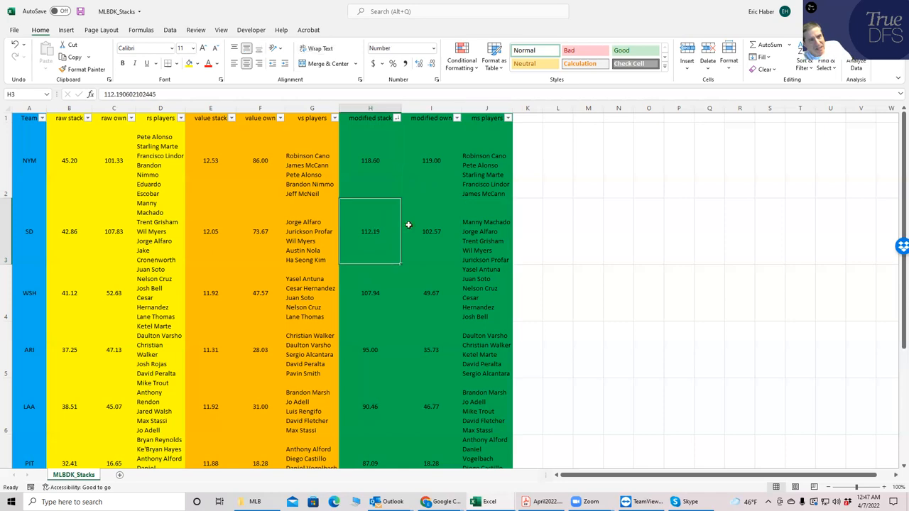
left_click(431, 231)
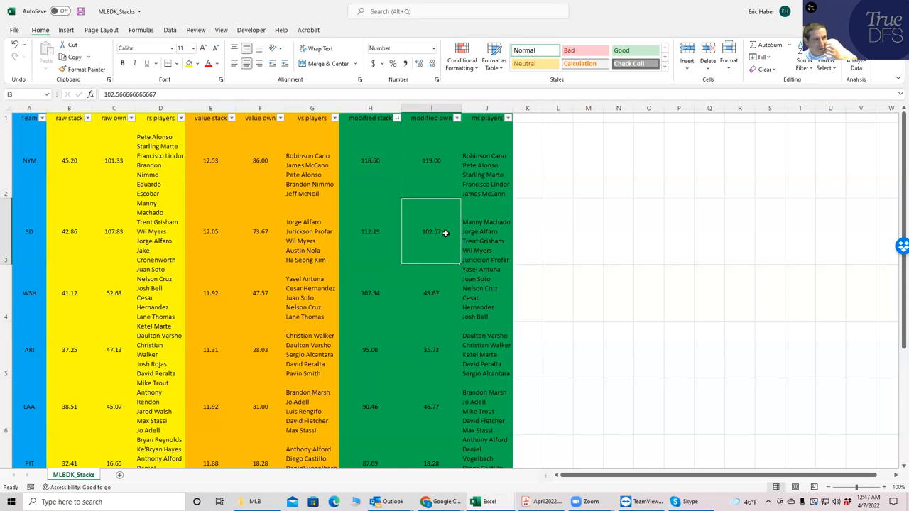
mouse_move(419, 273)
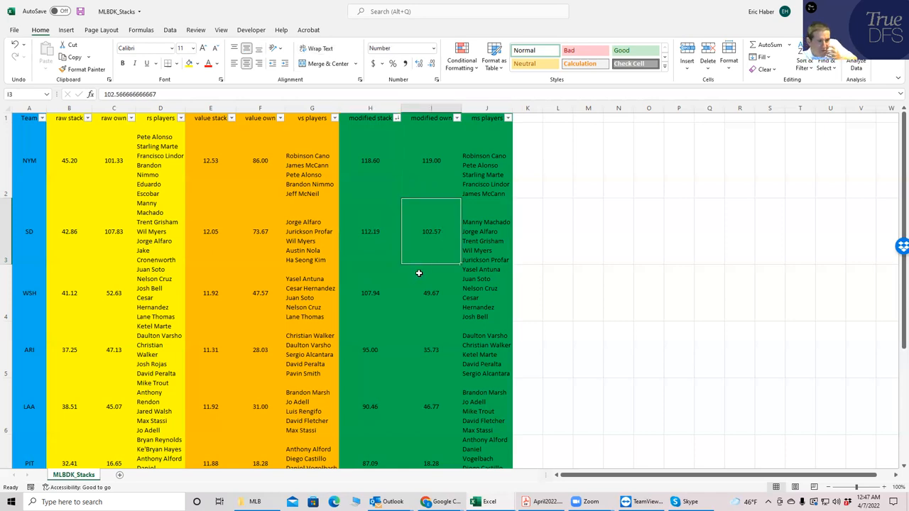
mouse_move(362, 296)
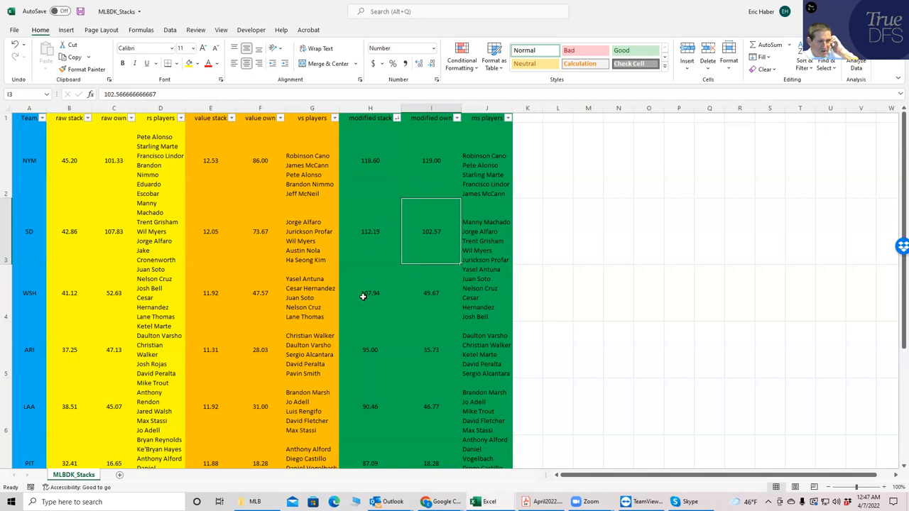
mouse_move(387, 339)
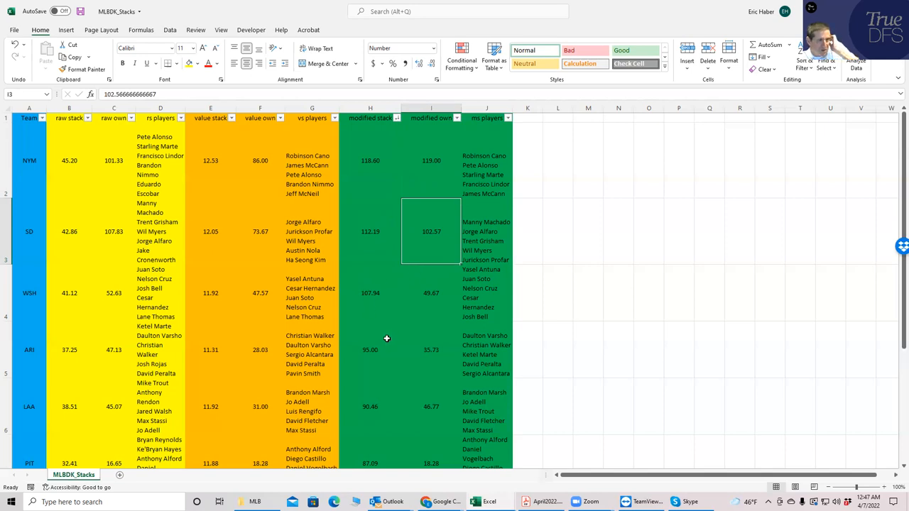
mouse_move(389, 335)
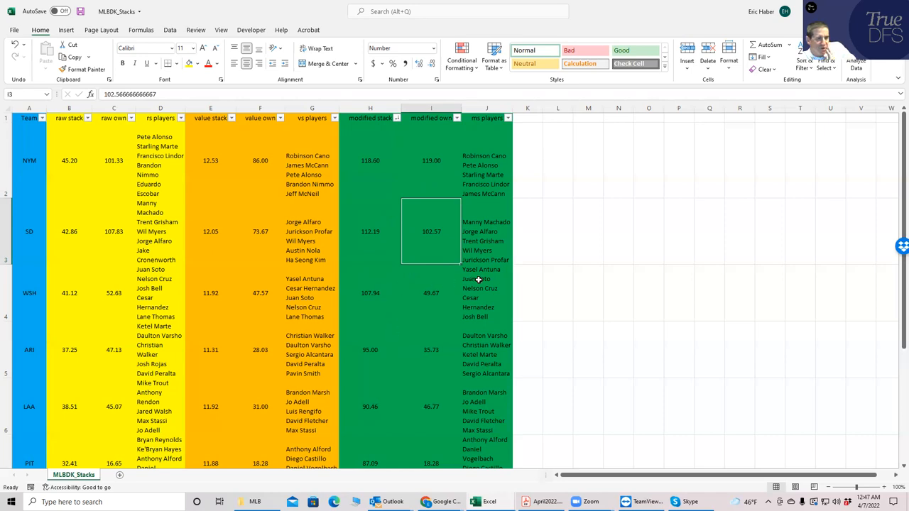
left_click(487, 293)
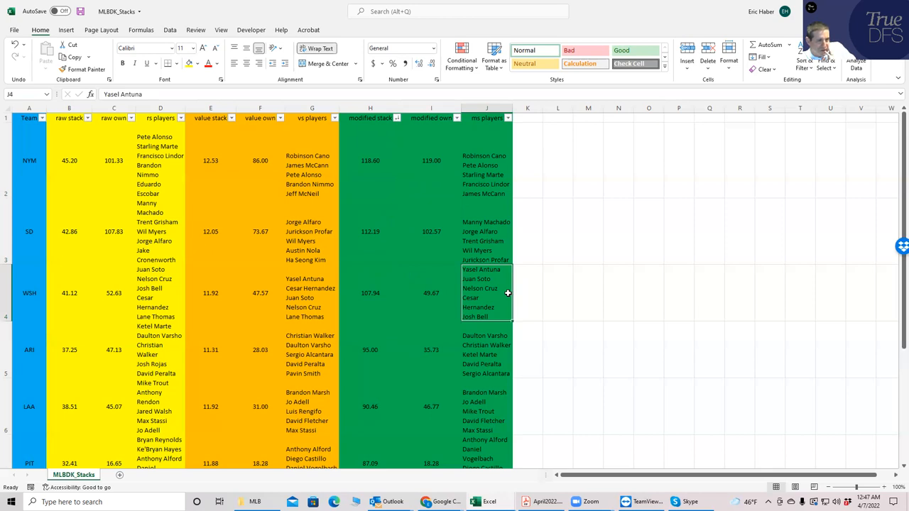
mouse_move(370, 292)
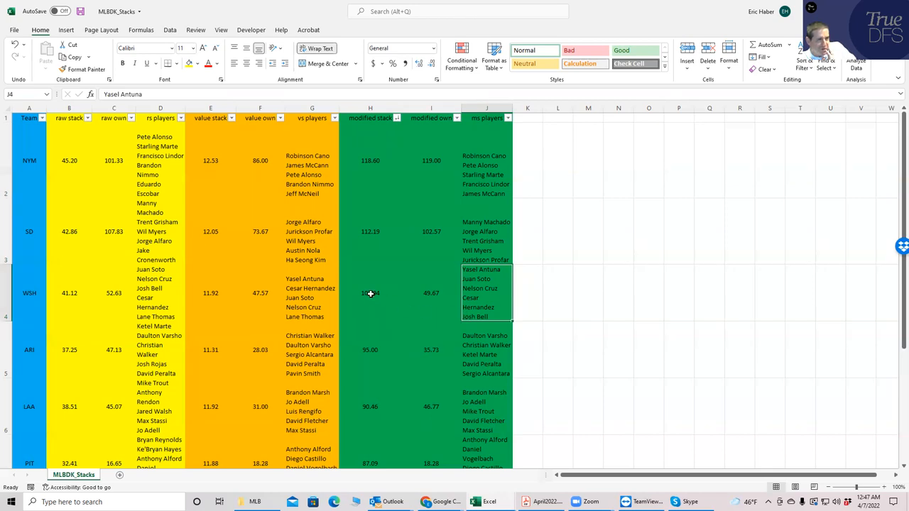
left_click(370, 293)
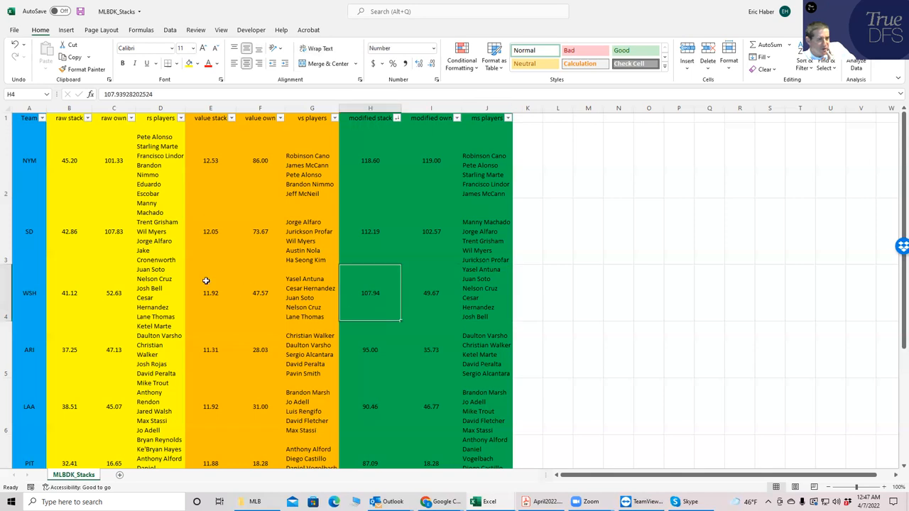
mouse_move(109, 263)
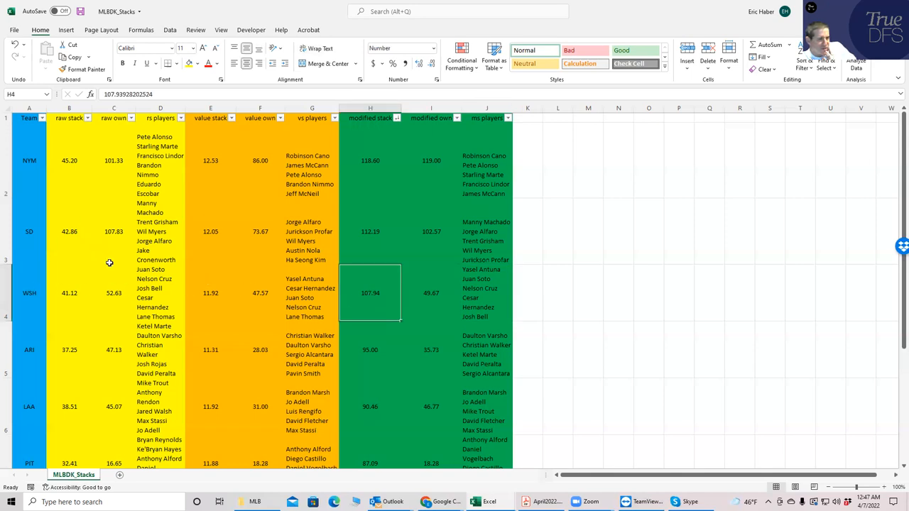
mouse_move(445, 291)
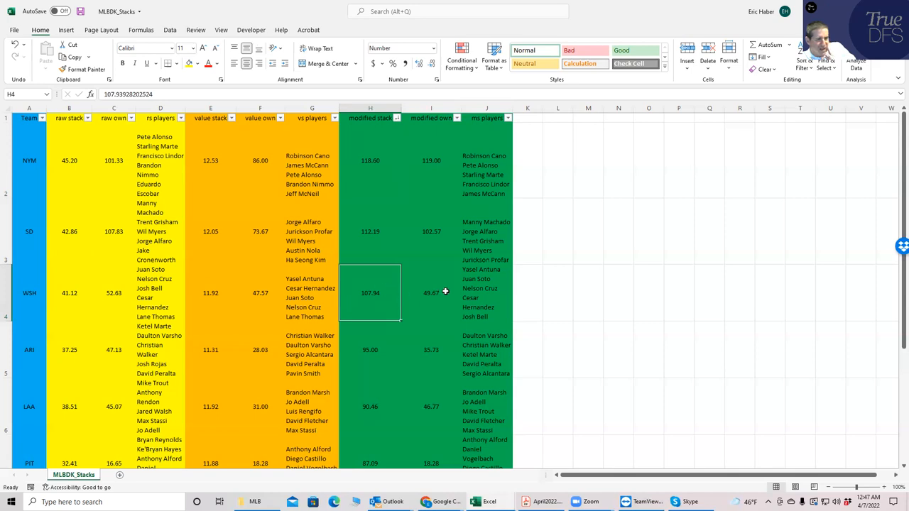
left_click(431, 293)
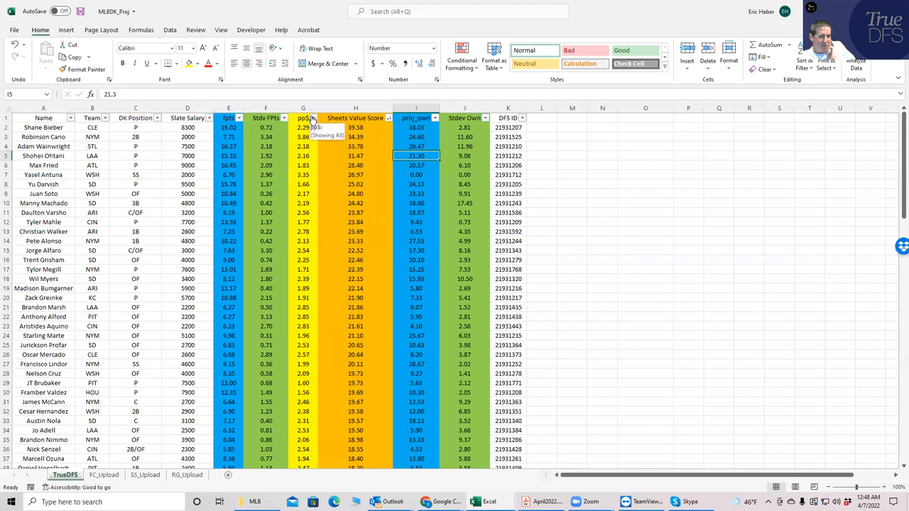
- Sort the MLBDK_Proj players by pp$ from largest to smallest
left_click(311, 118)
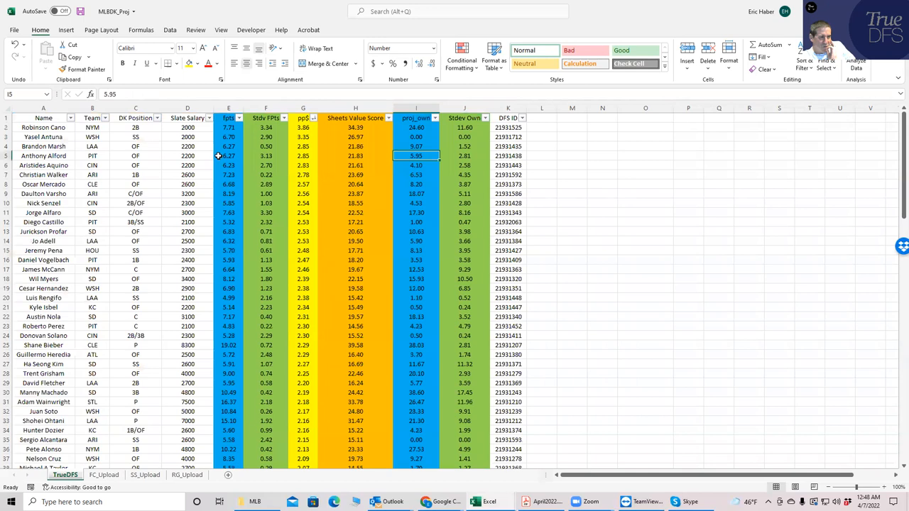
mouse_move(147, 171)
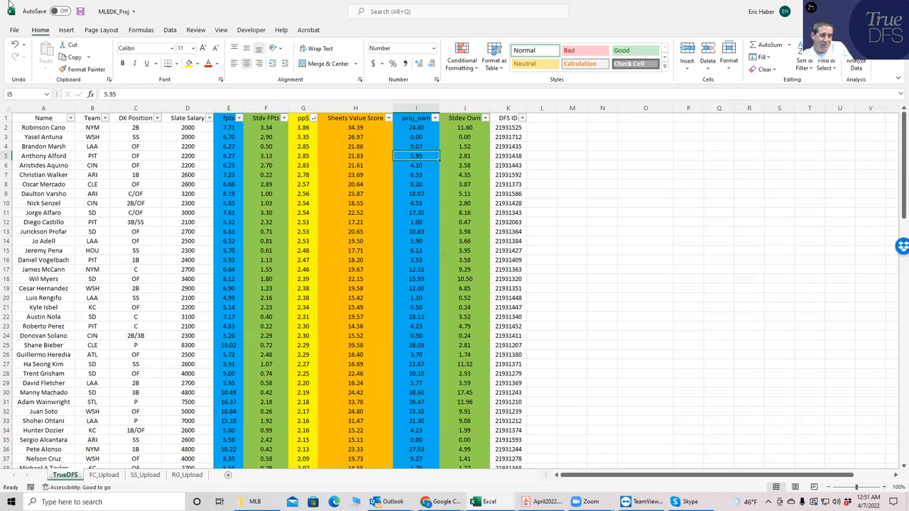
mouse_move(233, 34)
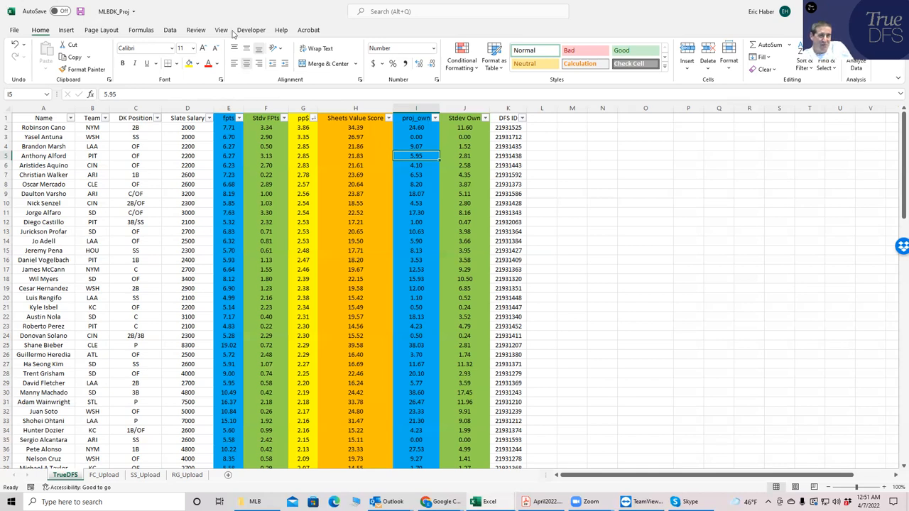